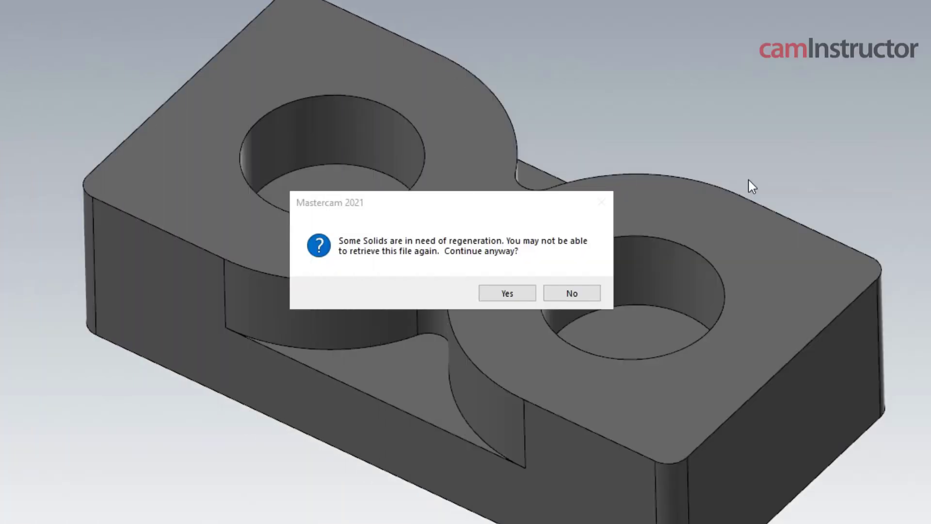
mouse_move(436, 214)
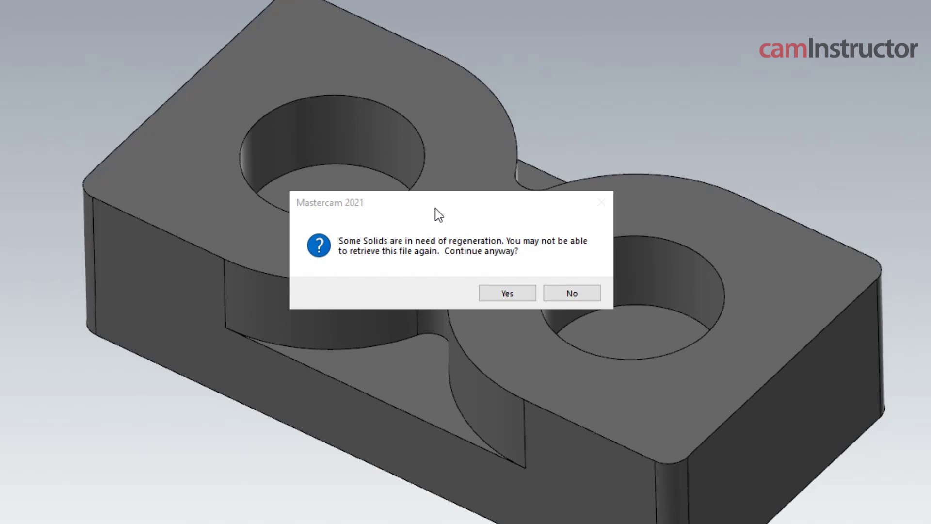
mouse_move(484, 259)
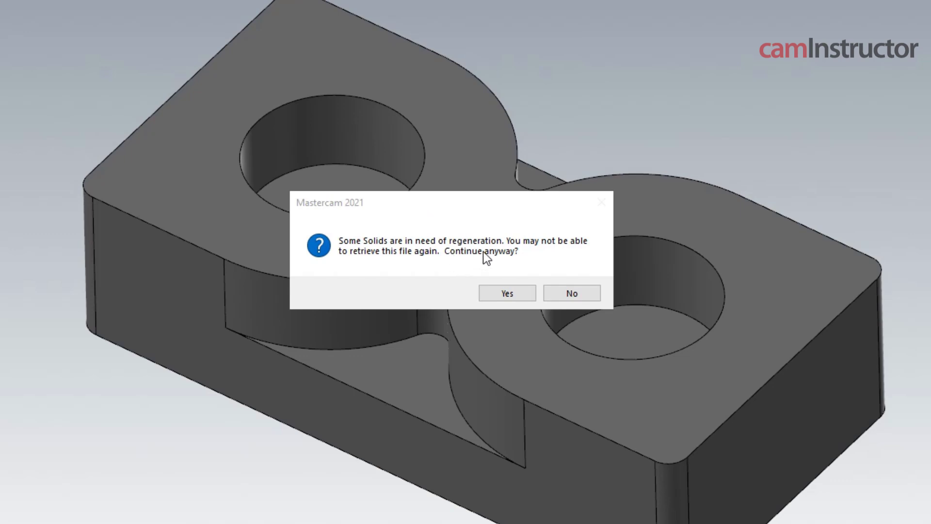
mouse_move(382, 257)
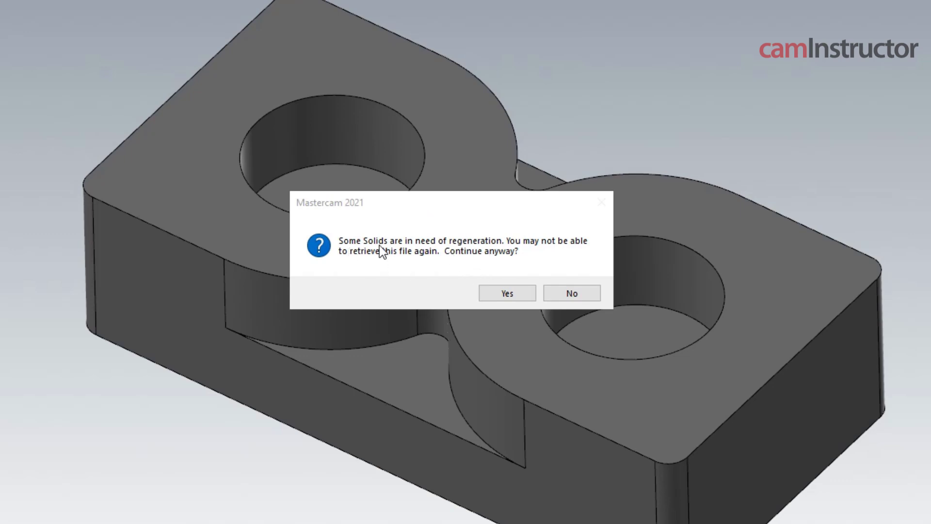
mouse_move(581, 253)
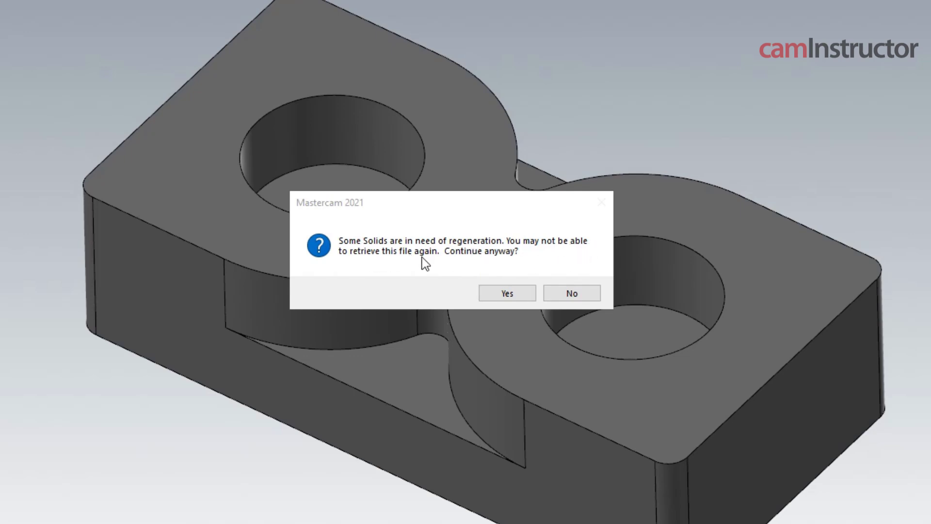
mouse_move(472, 270)
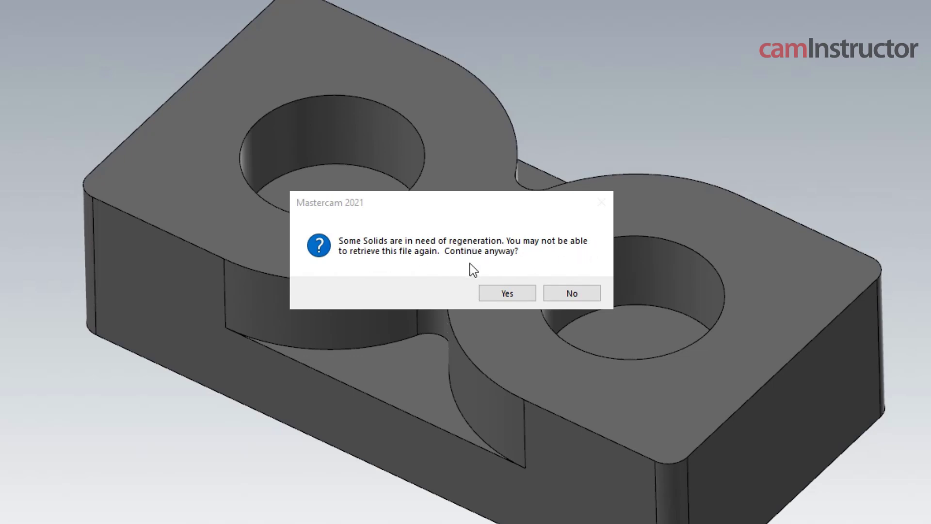
Save the part despite the solids-regeneration warning, ending on the Toolpaths tab.
left_click(506, 292)
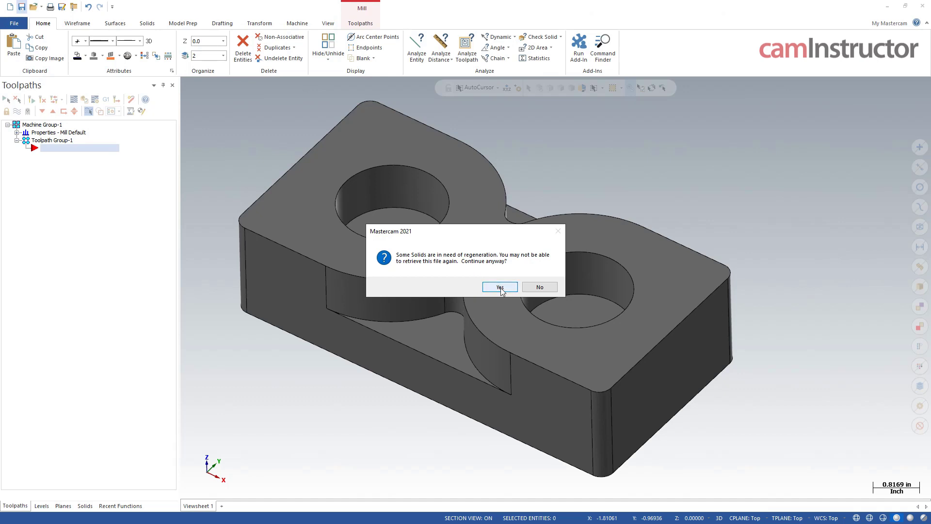
left_click(499, 286)
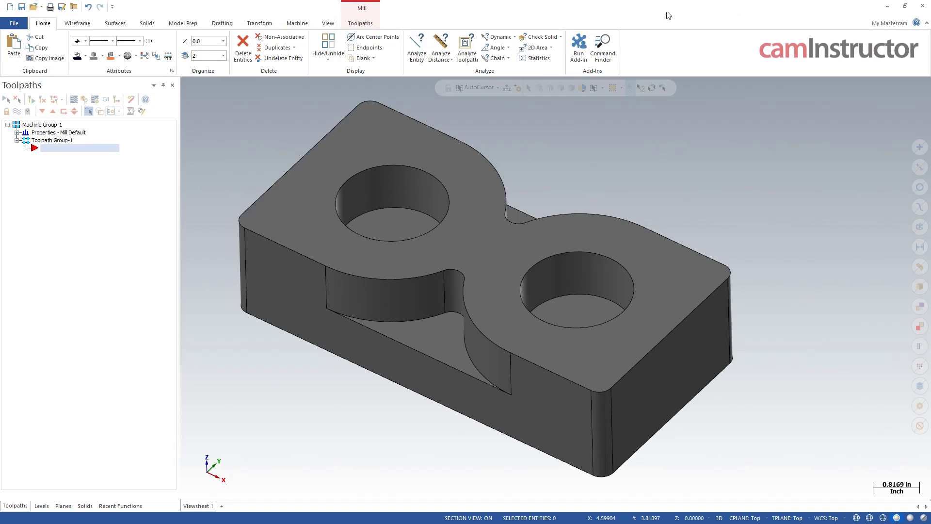
mouse_move(593, 189)
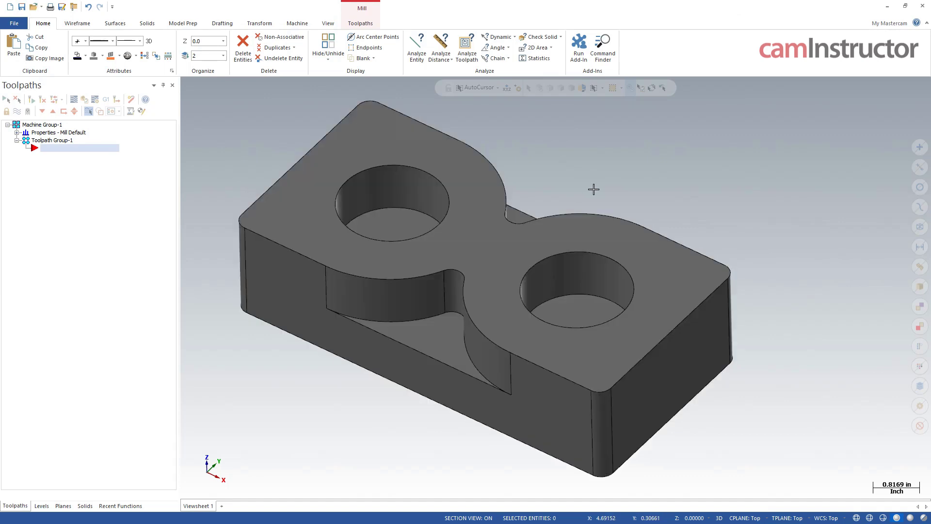
left_click(360, 24)
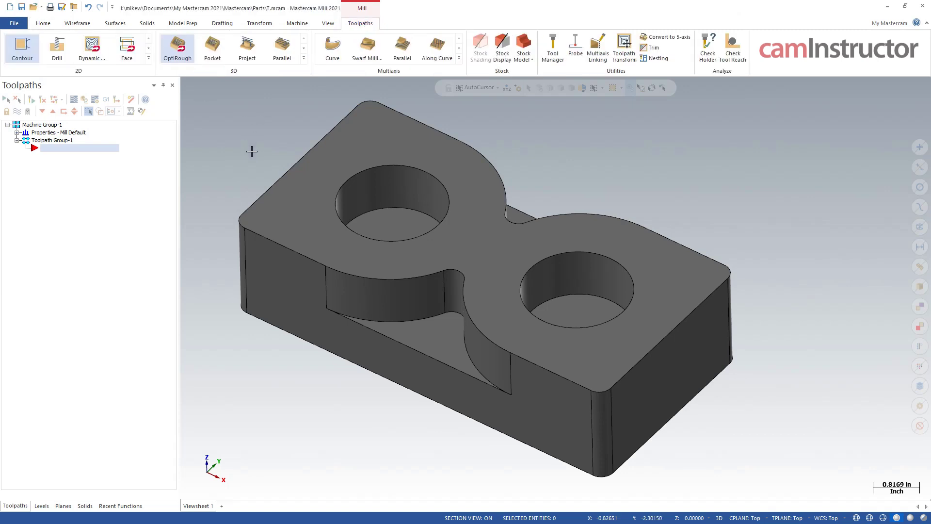
mouse_move(251, 155)
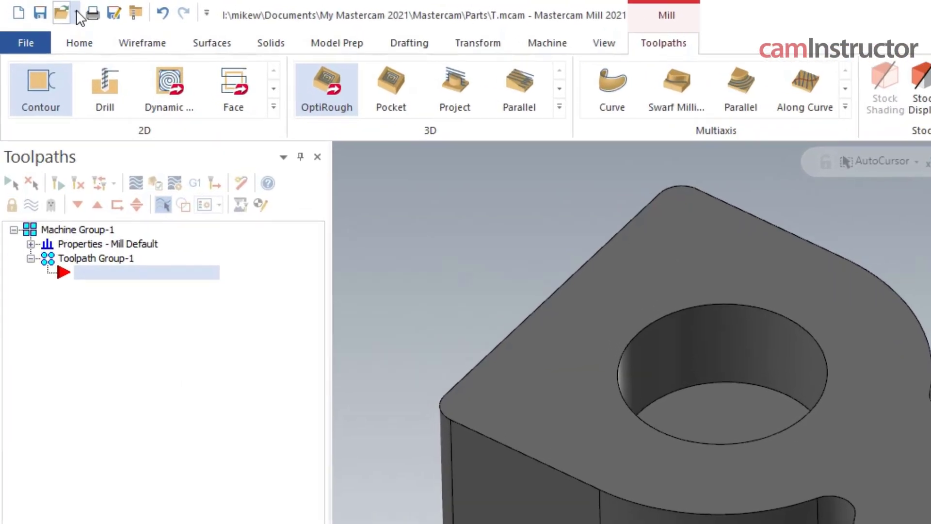
Reopen T.mcam from Recent Documents and view all four load errors.
left_click(61, 14)
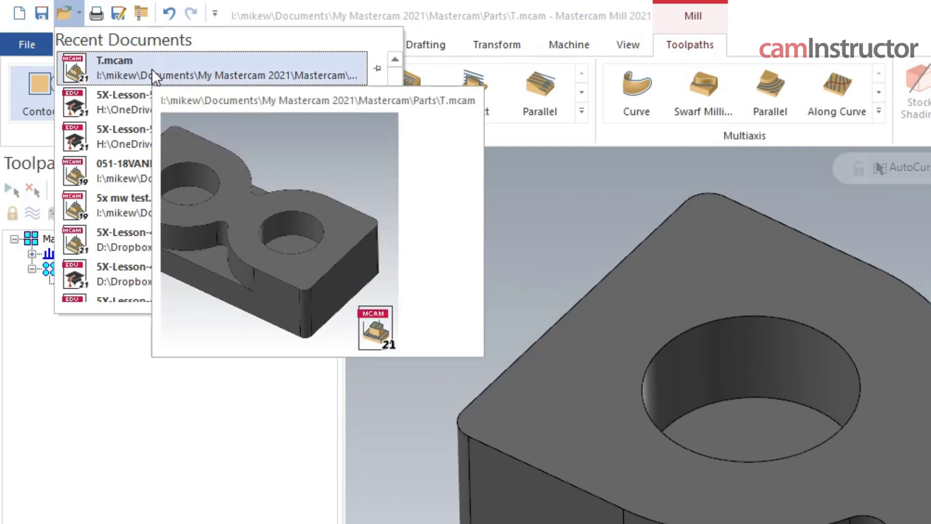
mouse_move(160, 75)
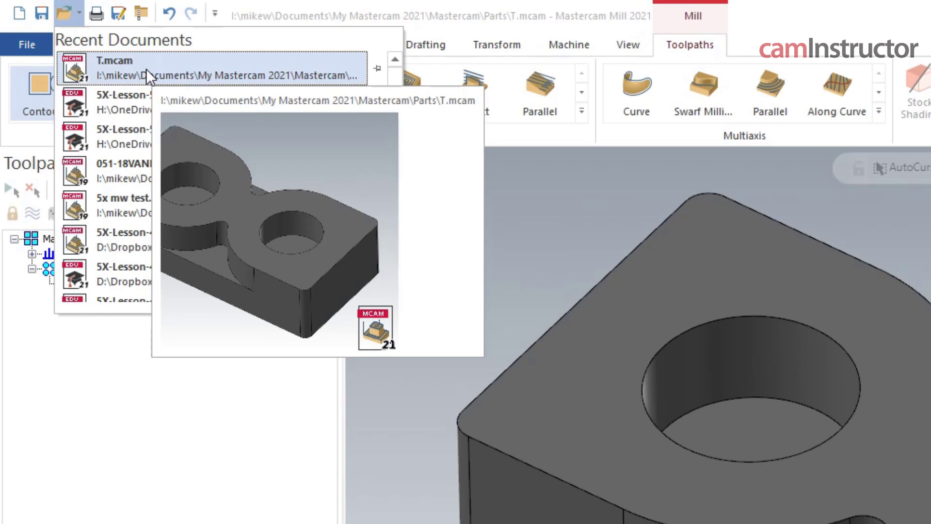
left_click(114, 68)
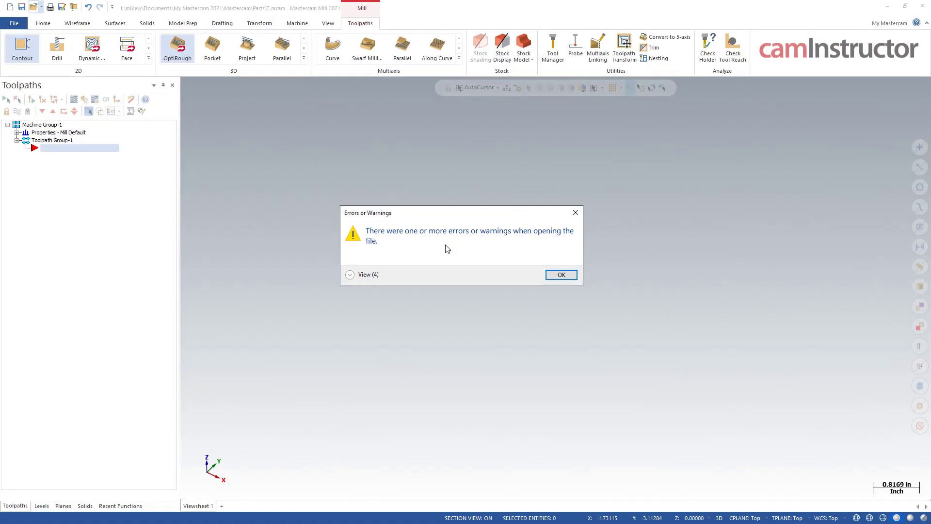
left_click(349, 274)
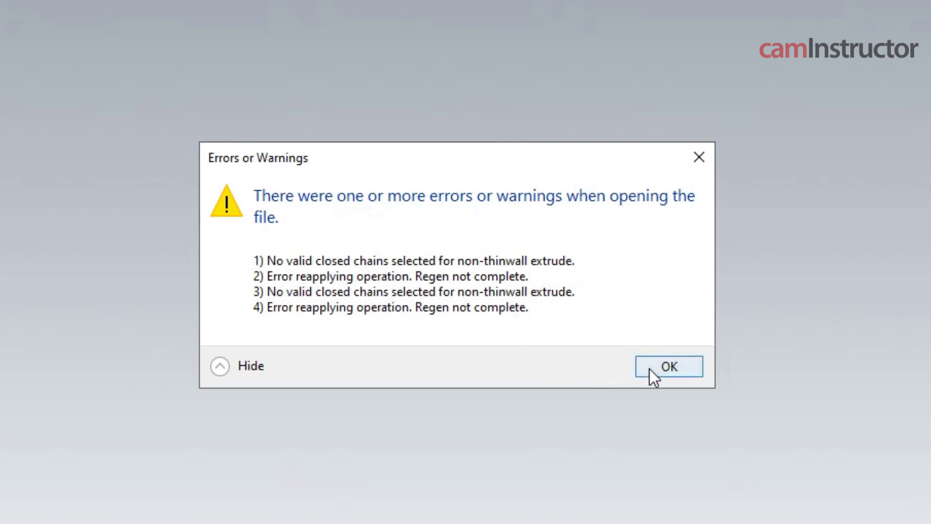
Dismiss the error report, activate level 1, and expand the Solid history tree.
left_click(668, 366)
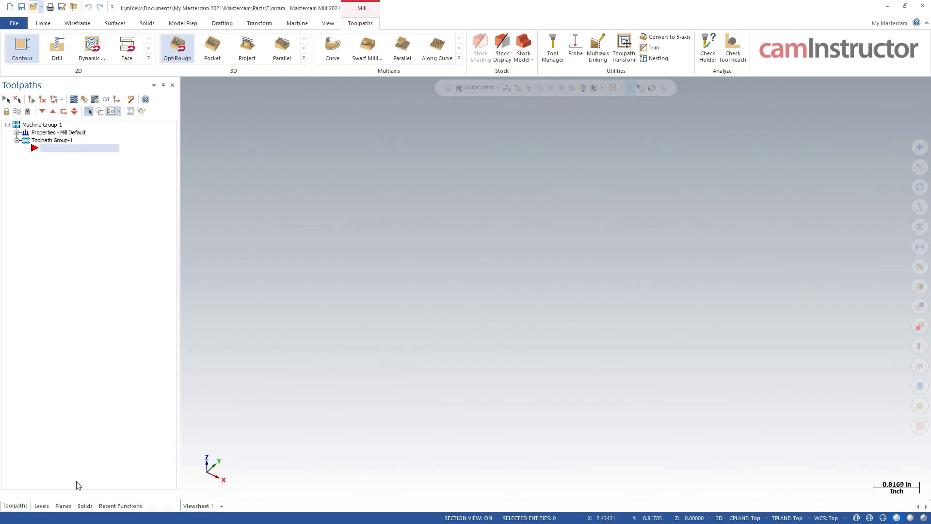
left_click(41, 505)
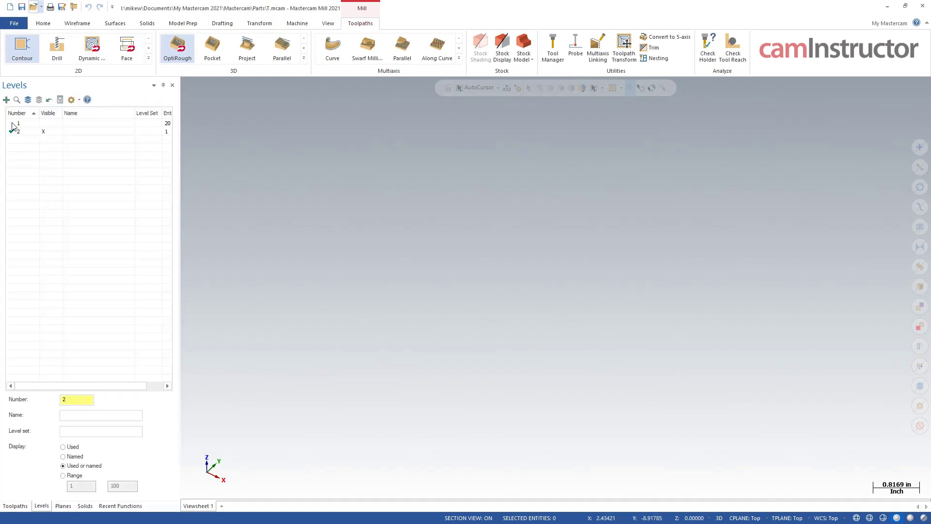
left_click(18, 123)
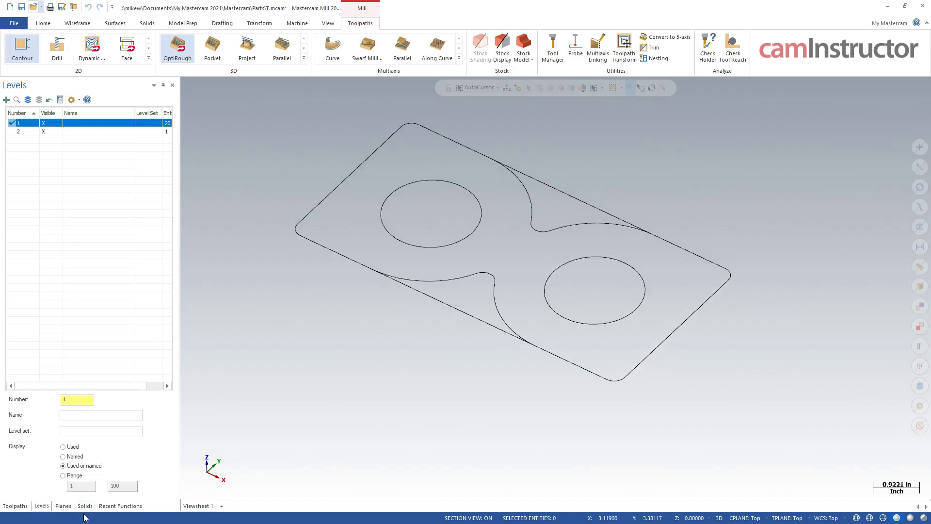
left_click(85, 505)
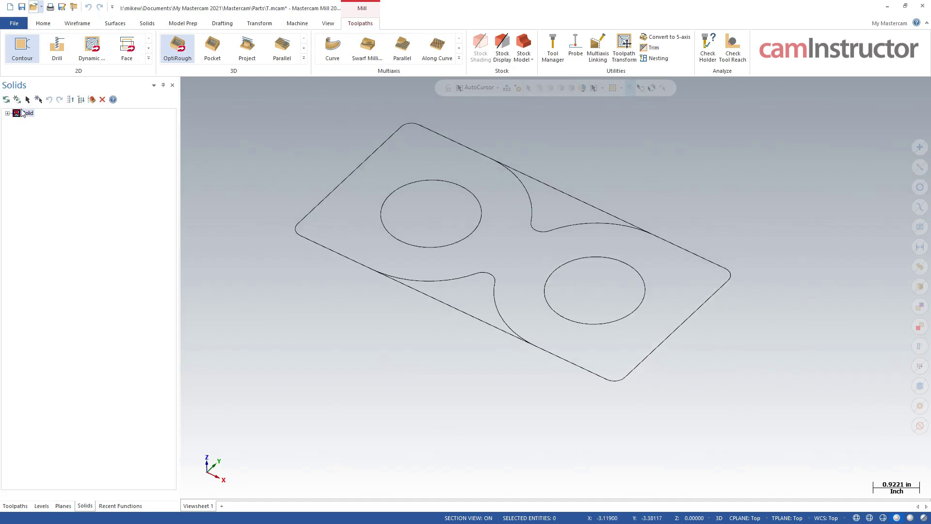
left_click(5, 113)
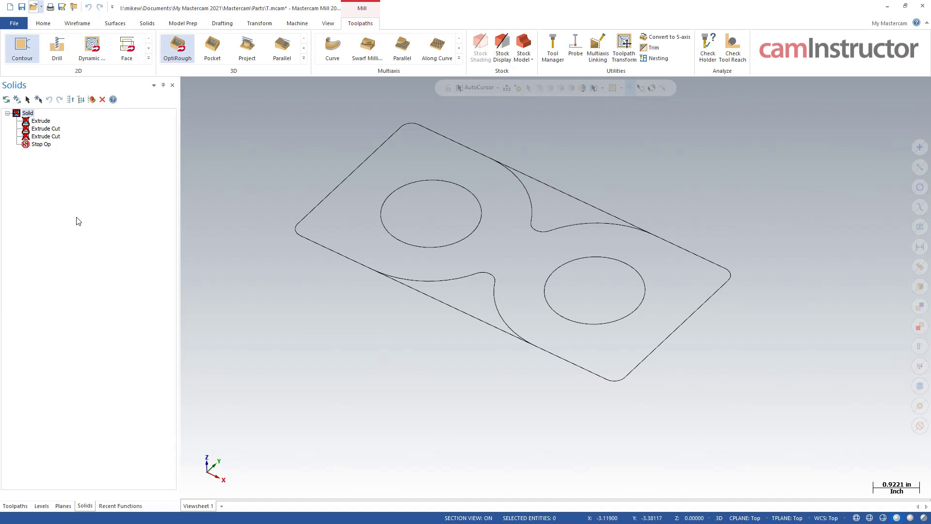
mouse_move(230, 195)
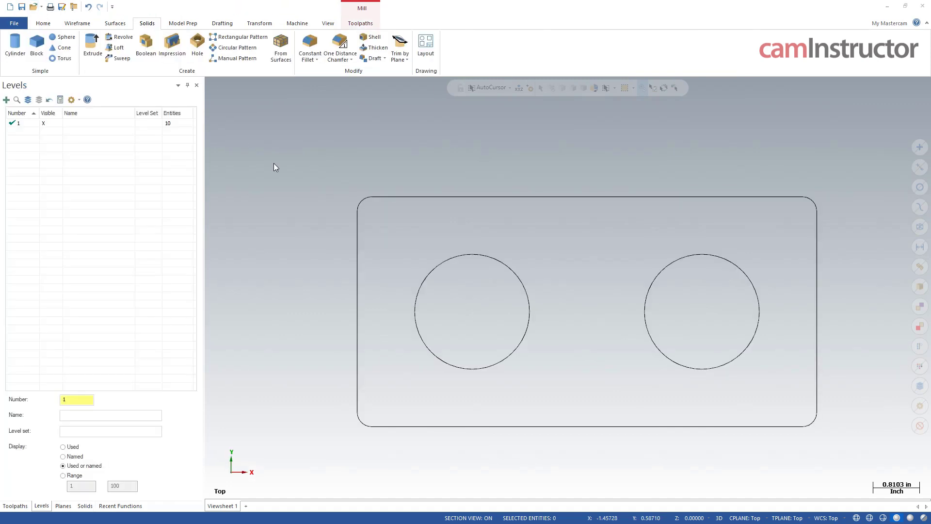
Extrude the outline 2.0 deep and cut the two circles through it.
left_click(92, 43)
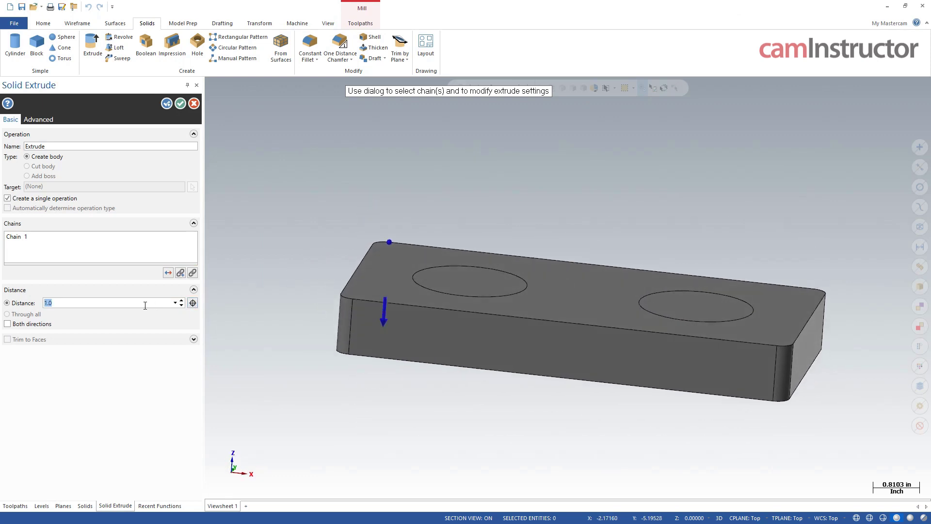
type("2.0")
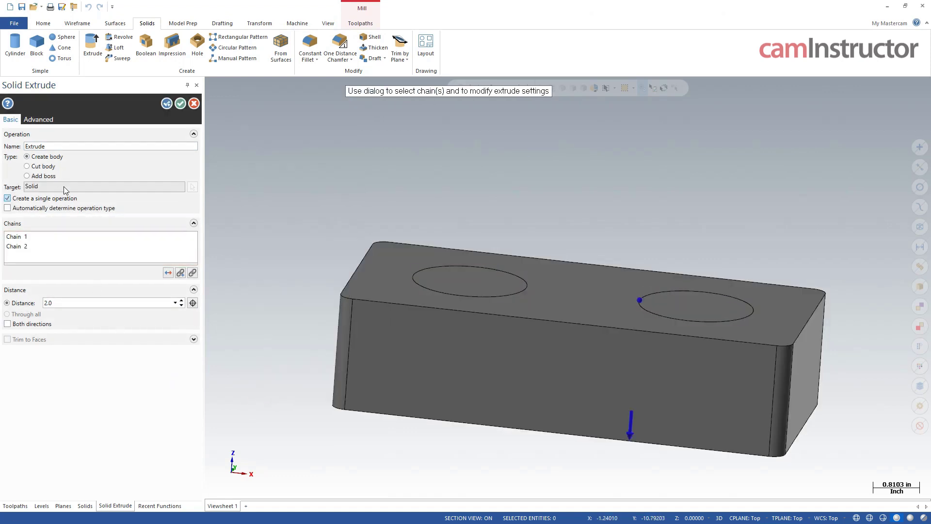
left_click(27, 166)
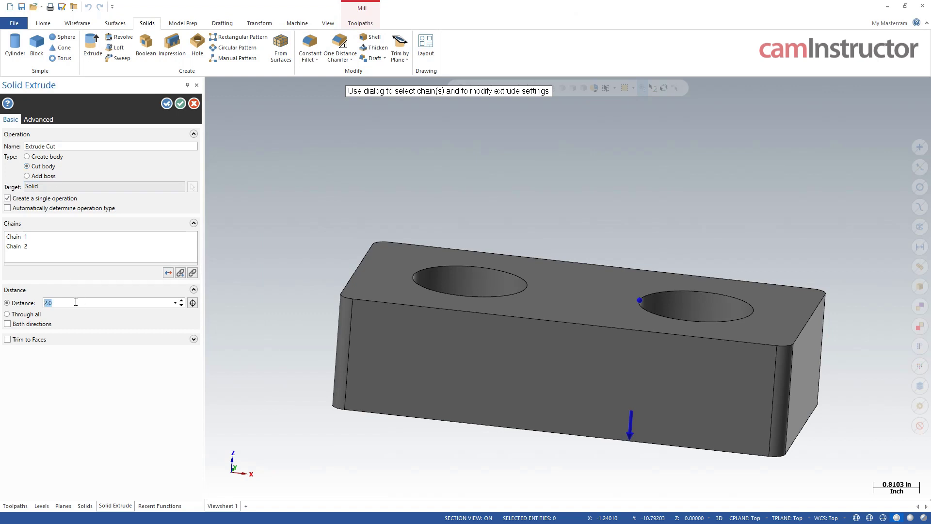
type("1.0")
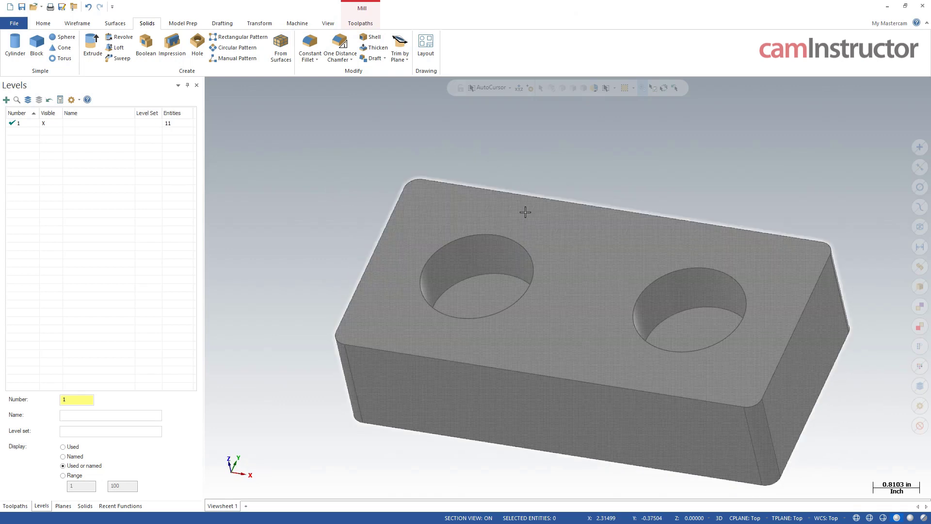
Move the holed solid to level 2 and hide level 2.
right_click(525, 211)
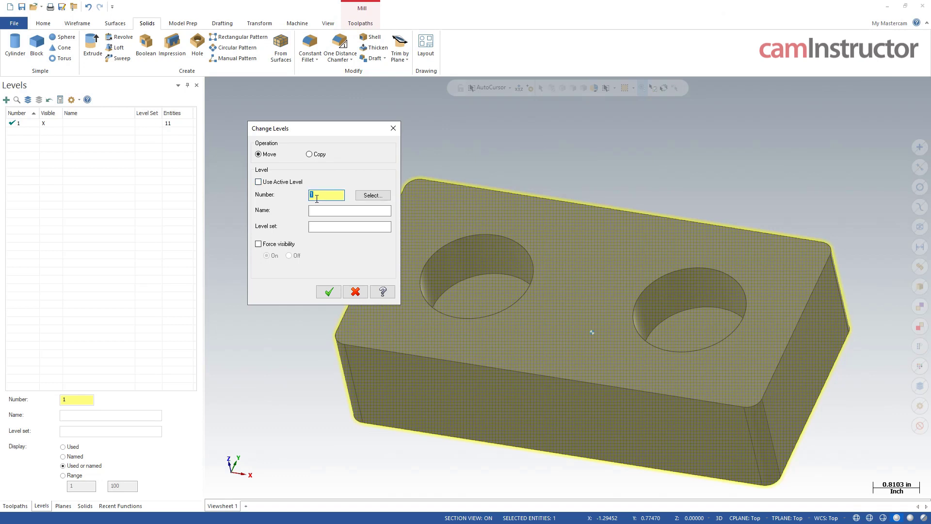
left_click(328, 291)
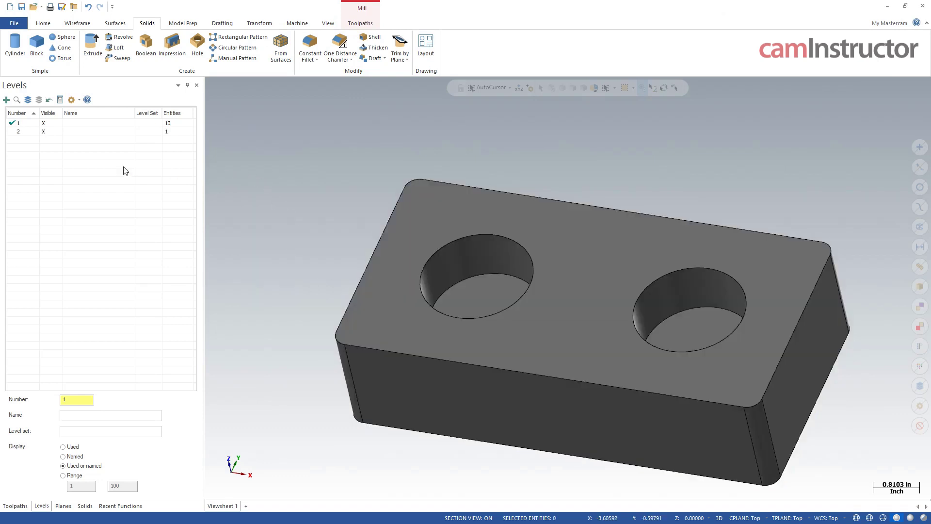
mouse_move(319, 157)
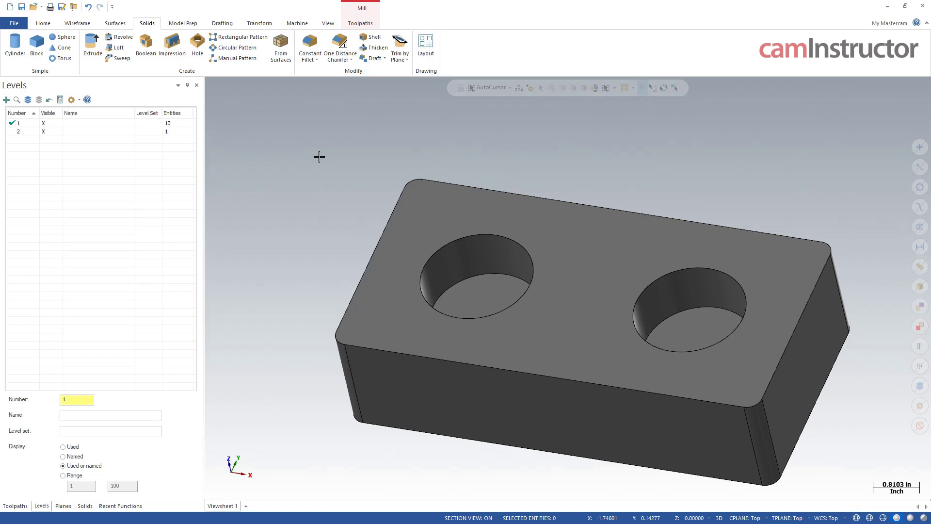
left_click(46, 132)
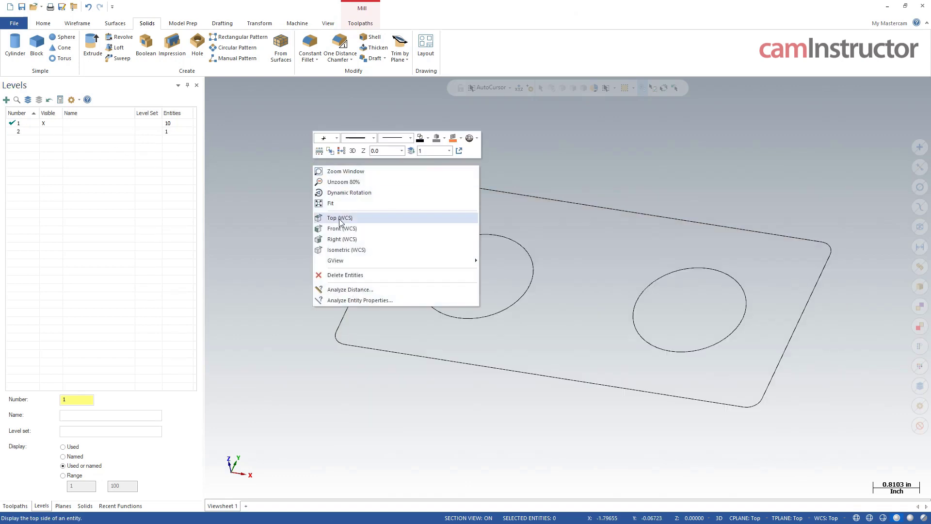
Draw a 2.0 circle around the right hole, trim overlaps, fillet intersections, and show level 2.
left_click(340, 217)
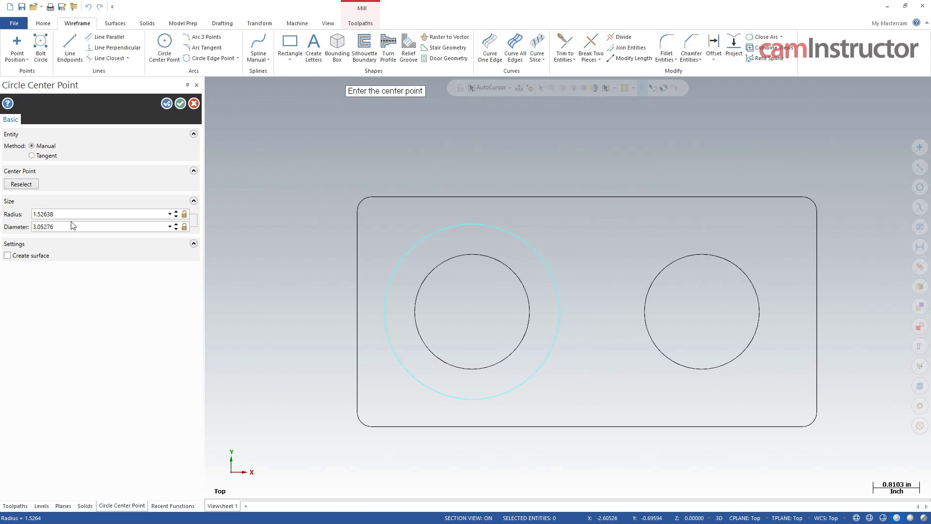
type("2.0")
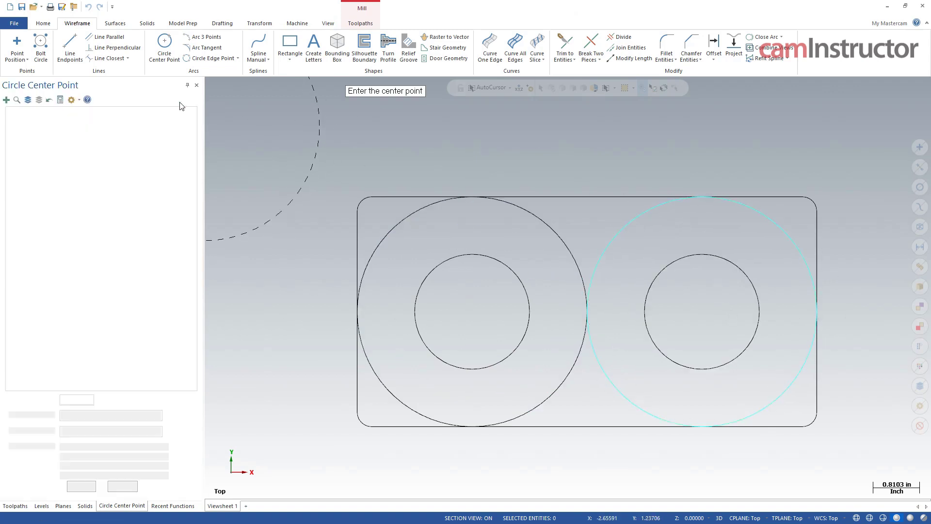
left_click(42, 505)
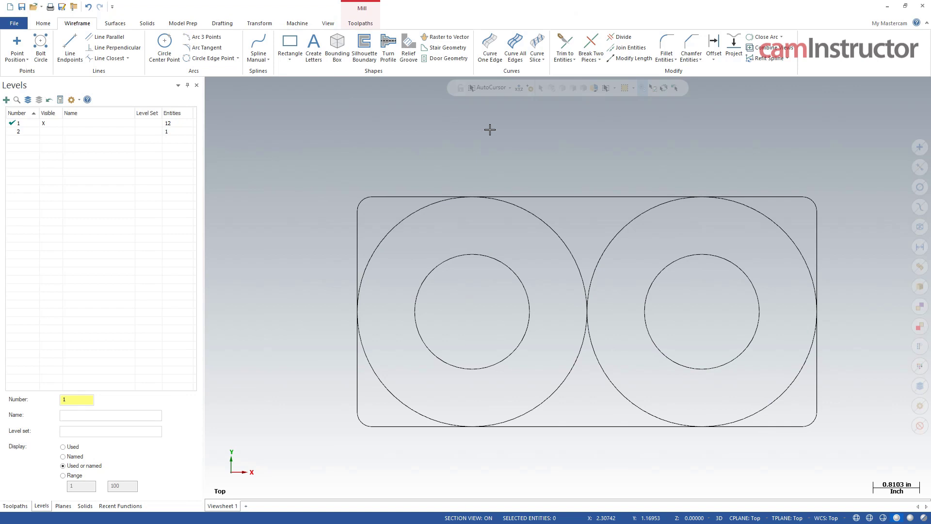
left_click(614, 36)
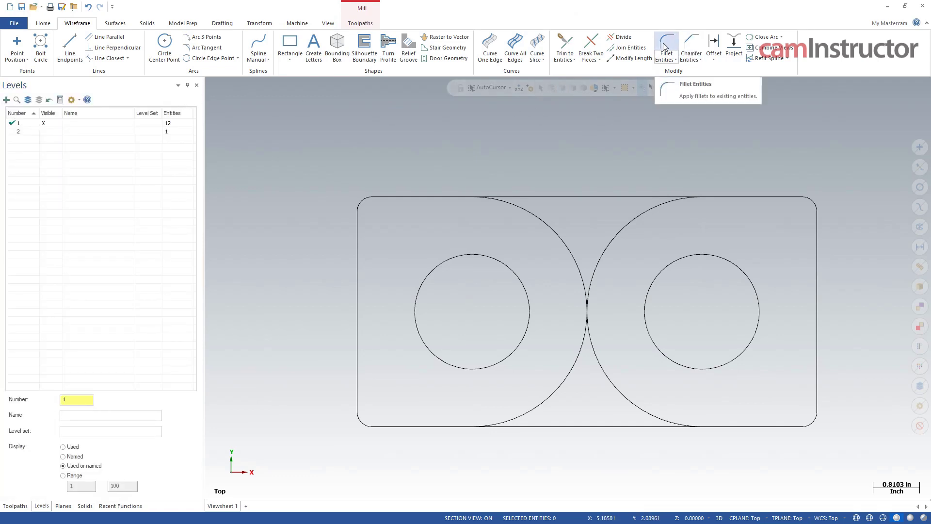
left_click(665, 44)
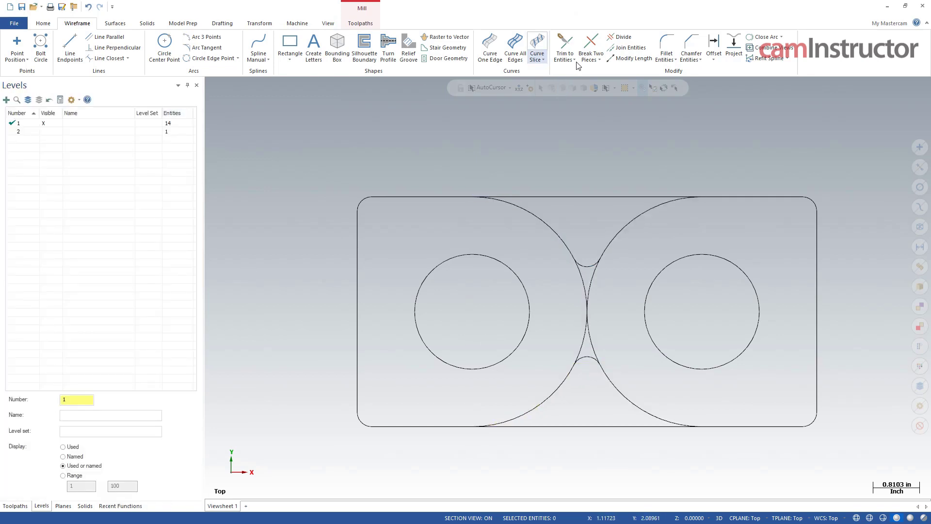
left_click(614, 36)
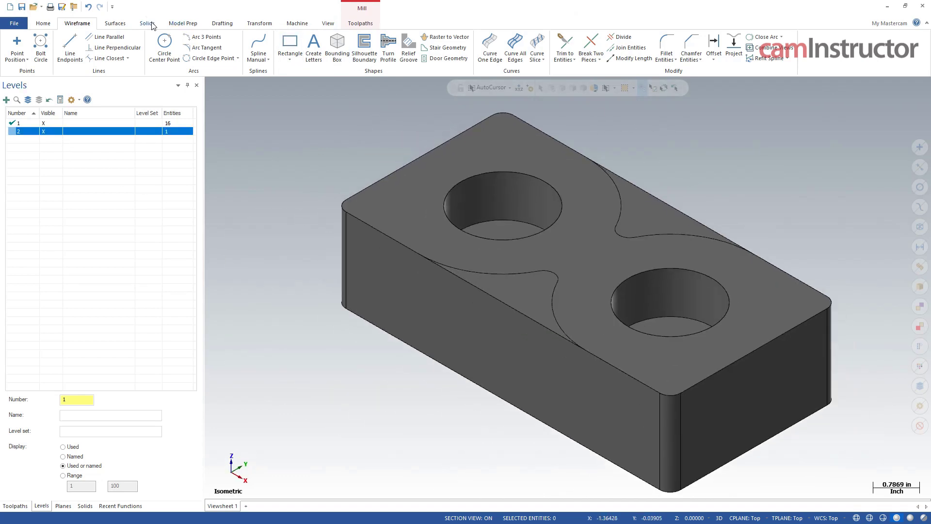
Define a 1.0-deep Extrude Cut from the left cutout outline chain.
left_click(147, 23)
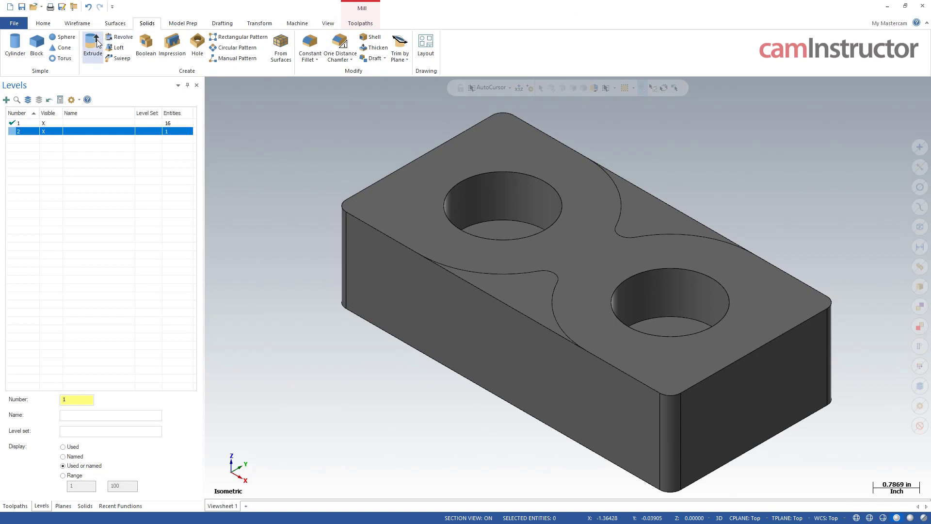
left_click(92, 43)
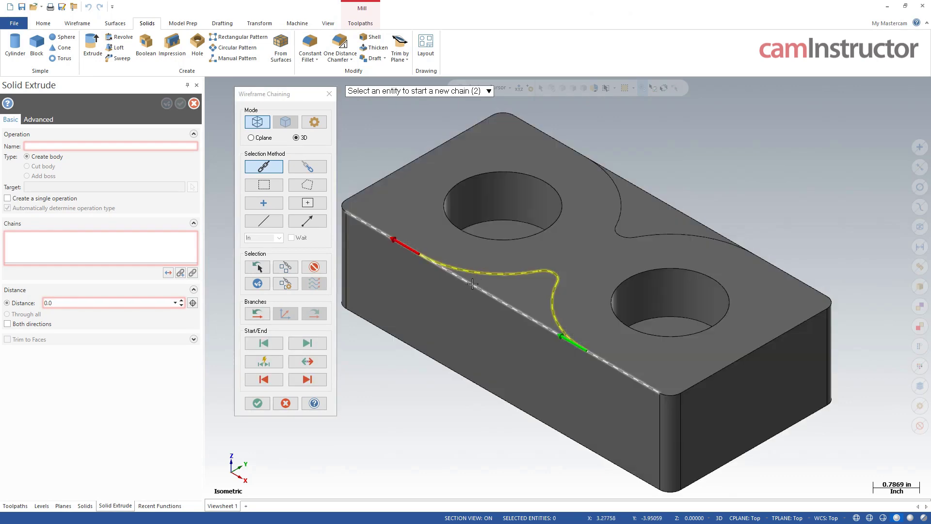
mouse_move(464, 281)
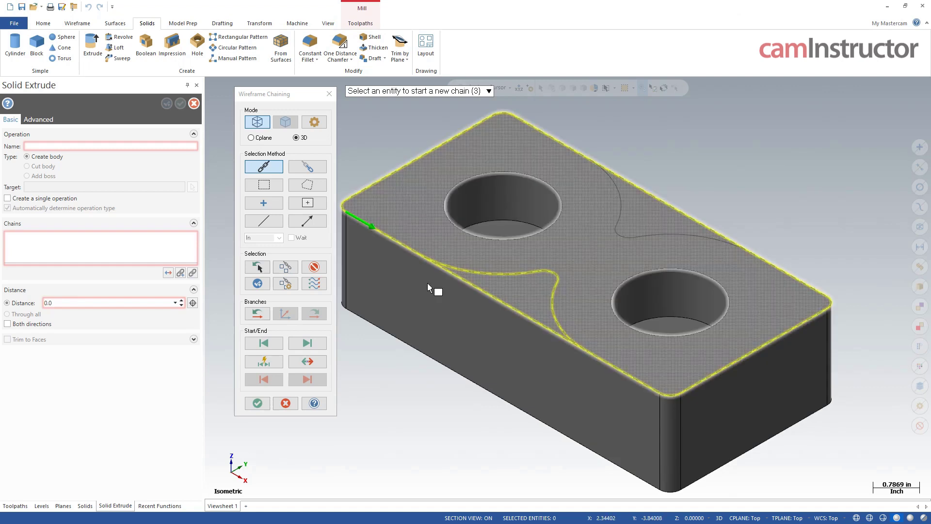
left_click(257, 403)
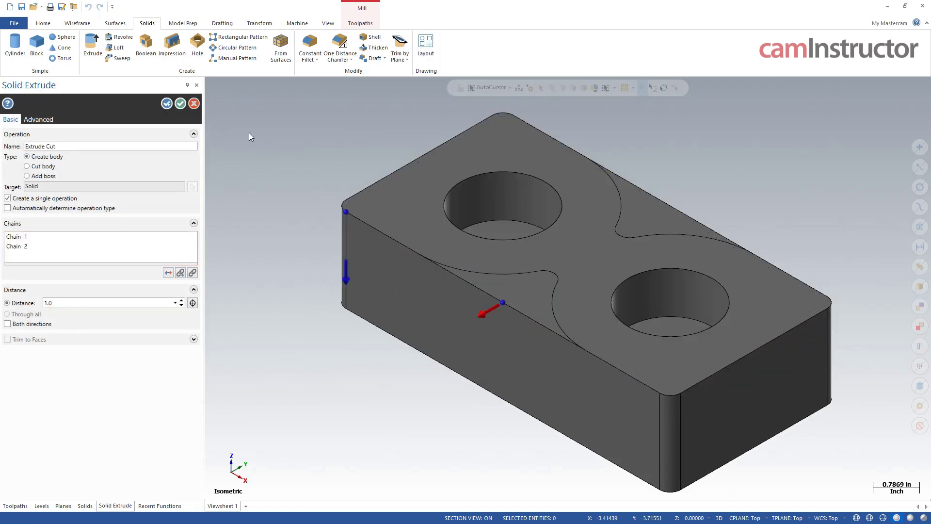
left_click(42, 505)
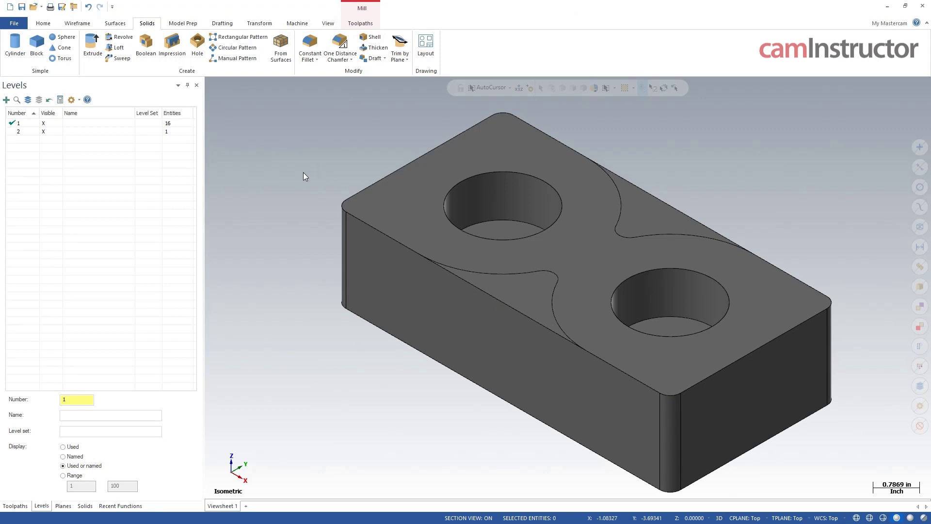
Break the block's front edge line where the left arc meets it, with level 2 hidden, then show it.
left_click(19, 131)
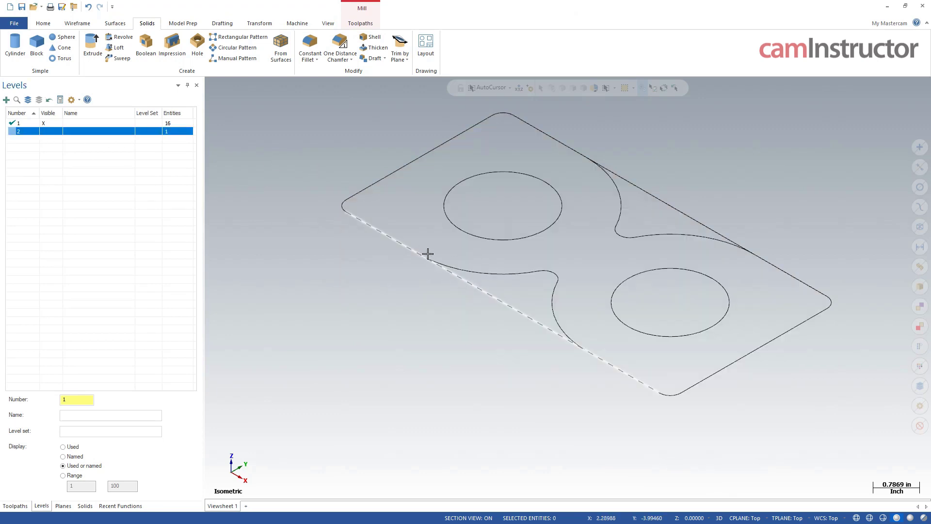
mouse_move(573, 348)
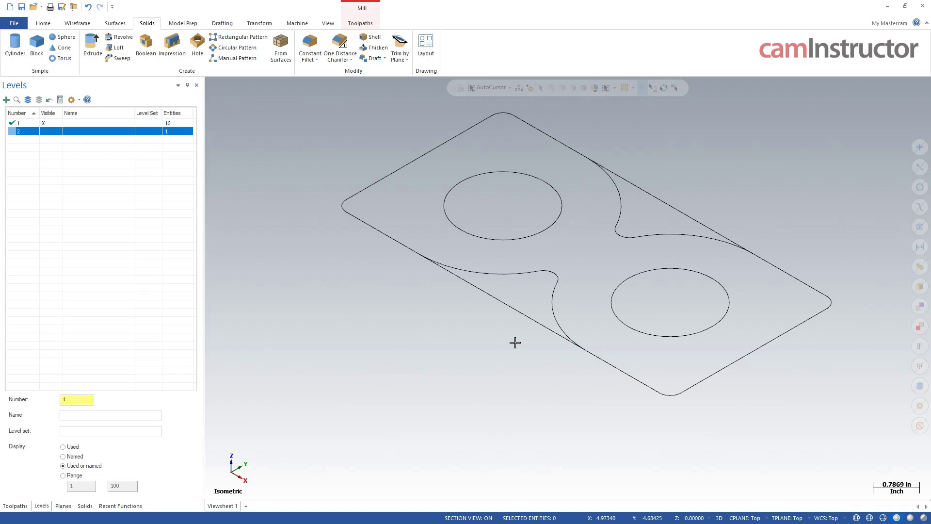
left_click(76, 23)
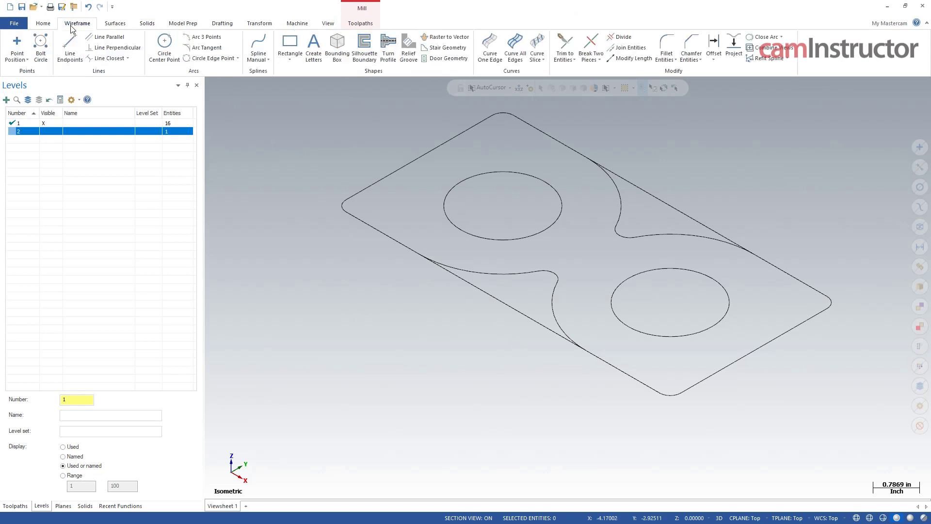
left_click(590, 41)
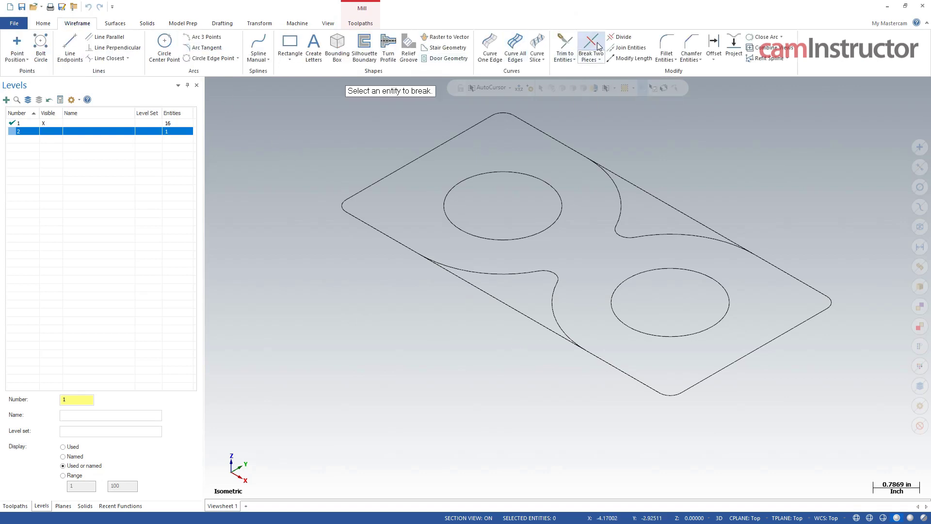
left_click(421, 257)
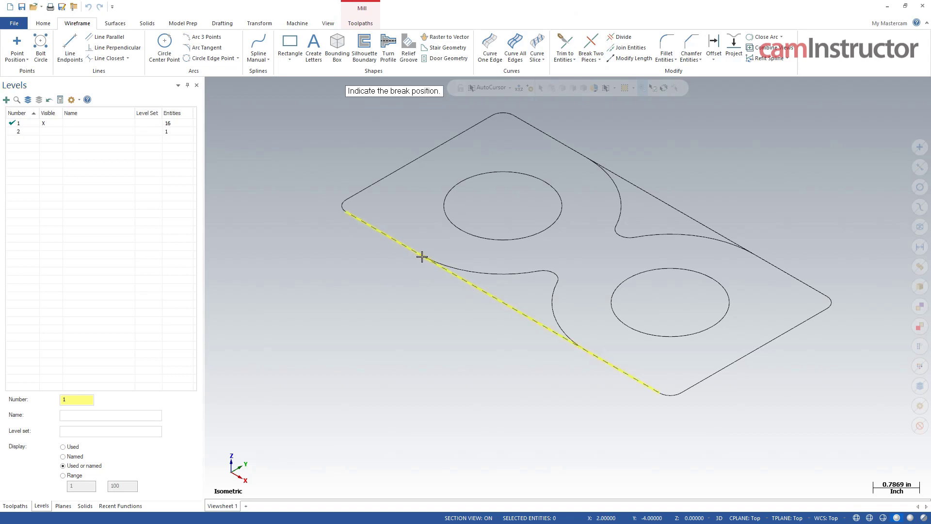
left_click(421, 257)
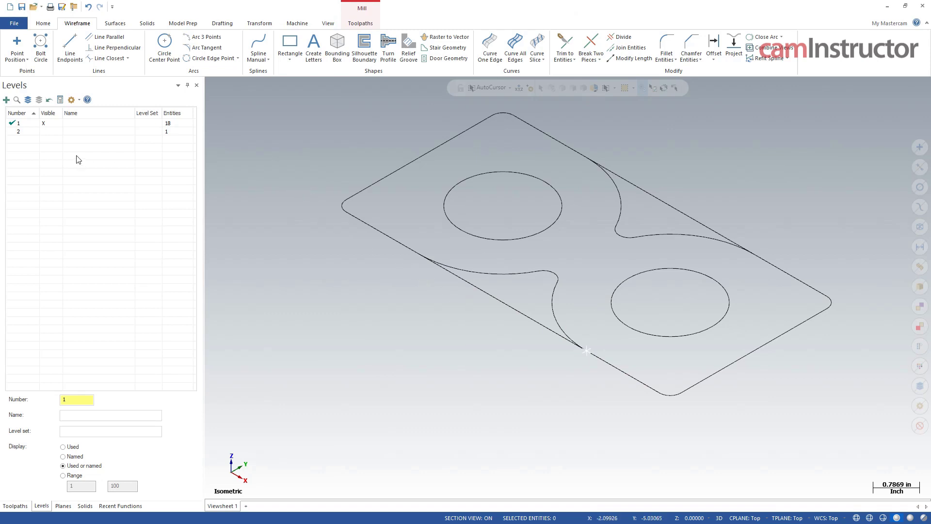
left_click(44, 131)
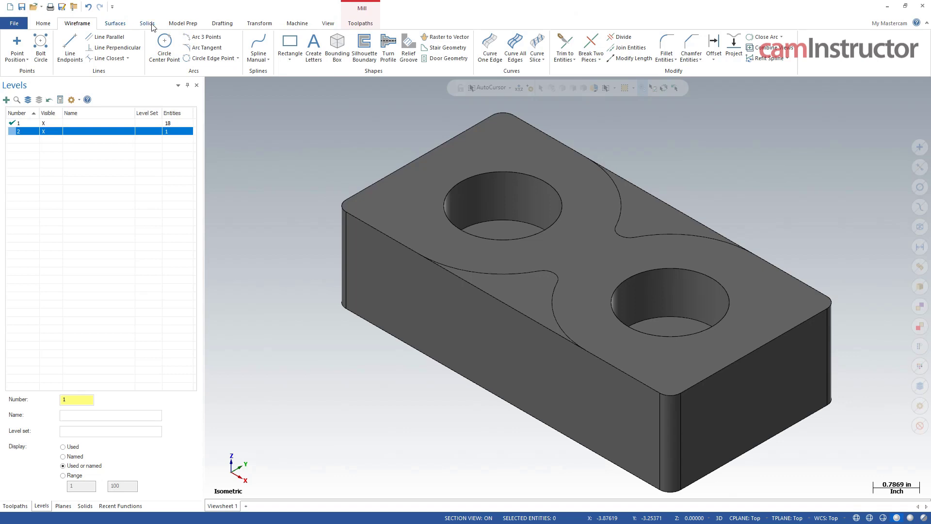
Extrude-cut the left step pocket by chaining the left cutout arc boundary.
left_click(147, 23)
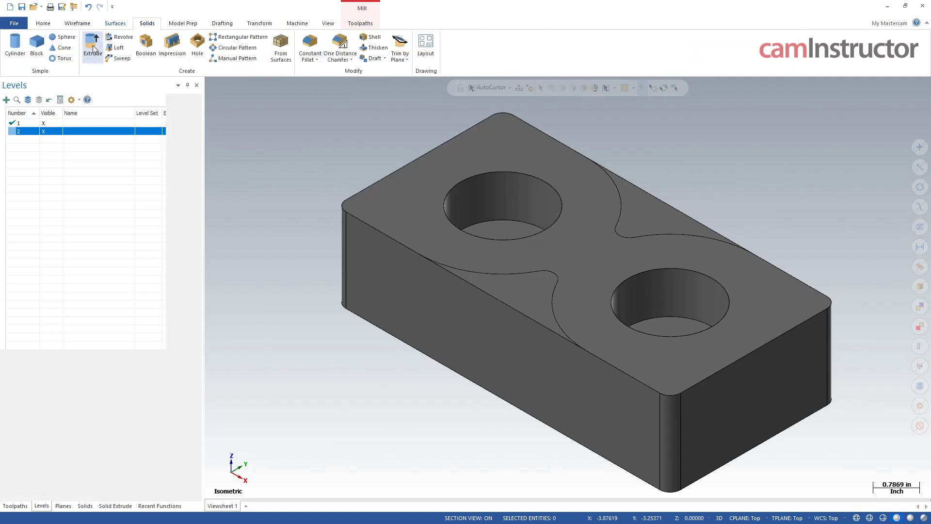
left_click(93, 43)
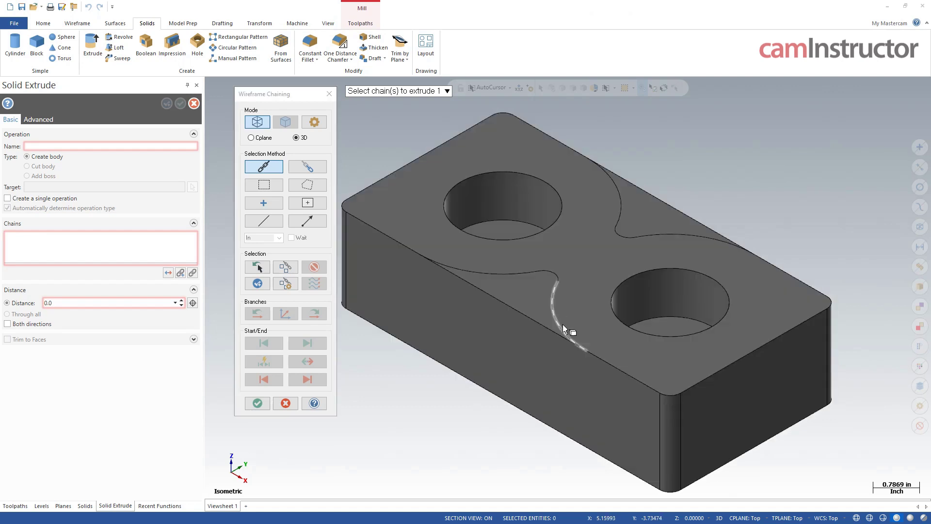
left_click(541, 322)
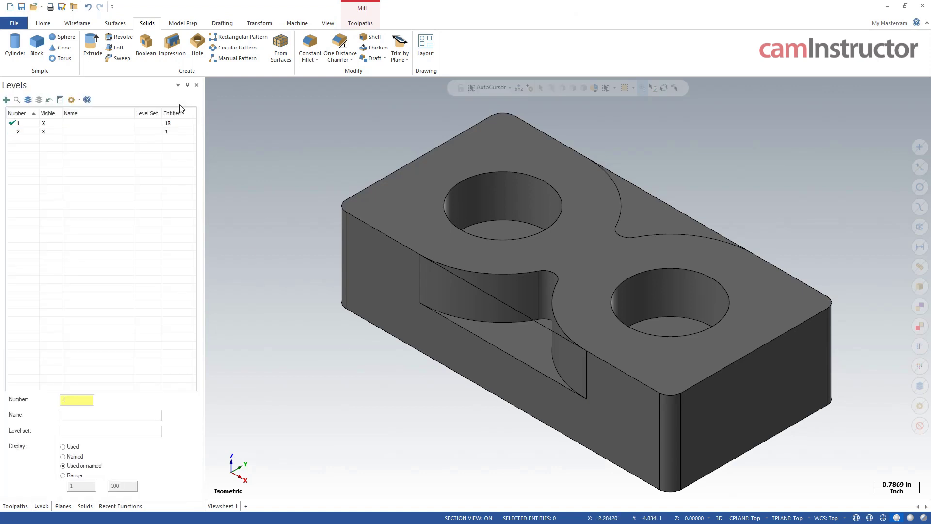
mouse_move(271, 241)
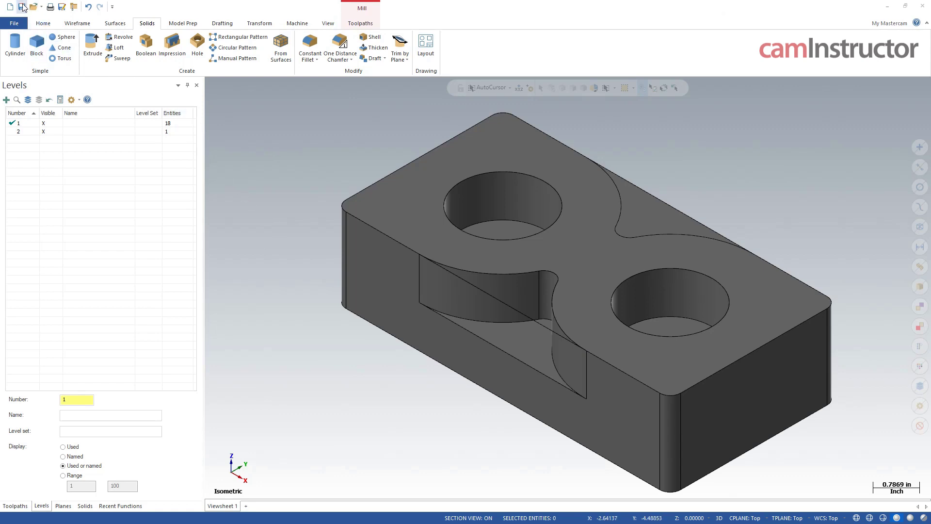
left_click(24, 6)
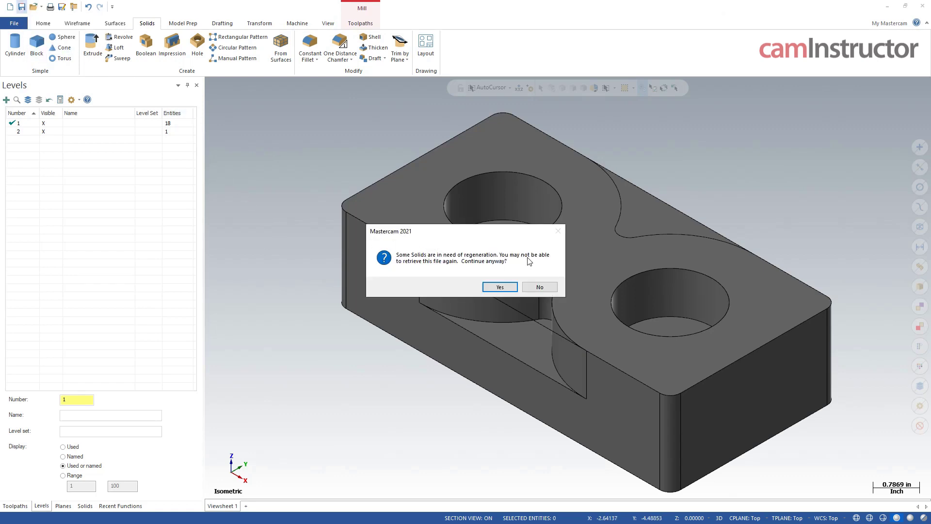
mouse_move(457, 264)
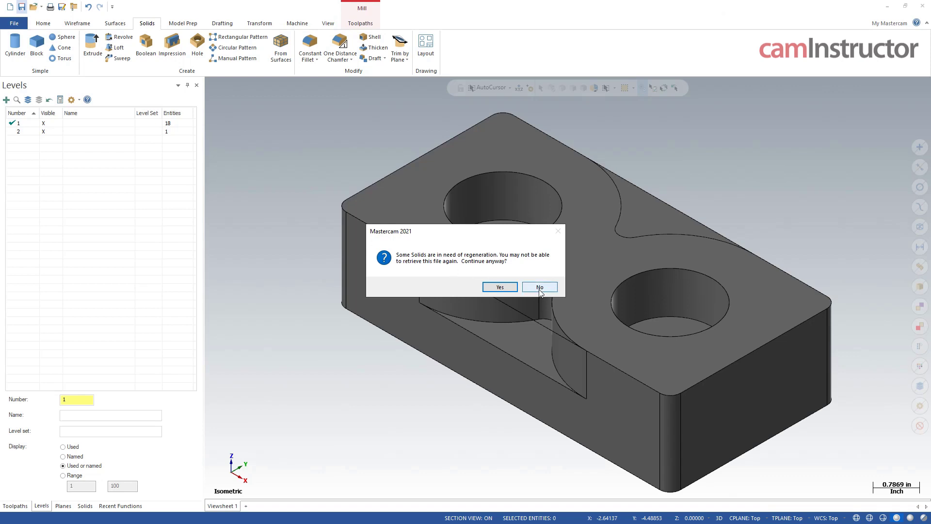
left_click(540, 287)
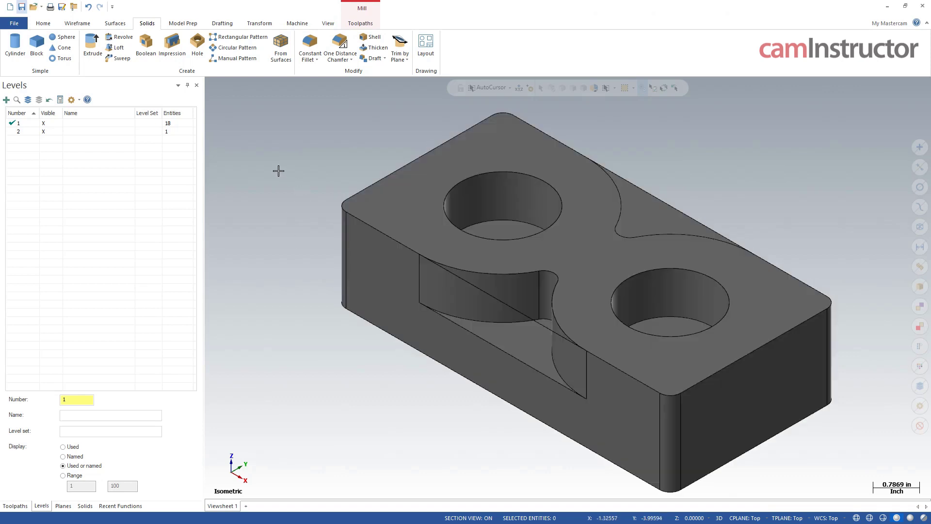
left_click(84, 505)
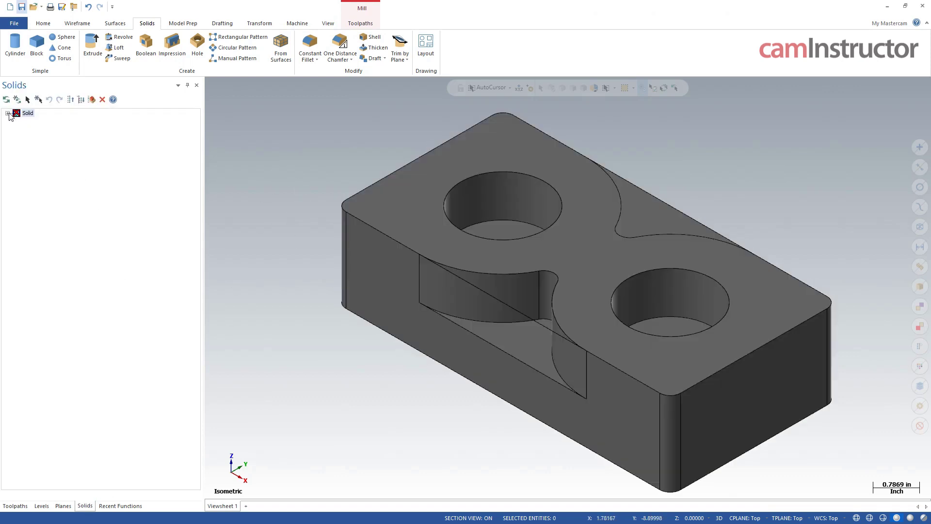
Expand the solid history and edit the Extrude Cut showing 'no valid closed chains'.
left_click(7, 114)
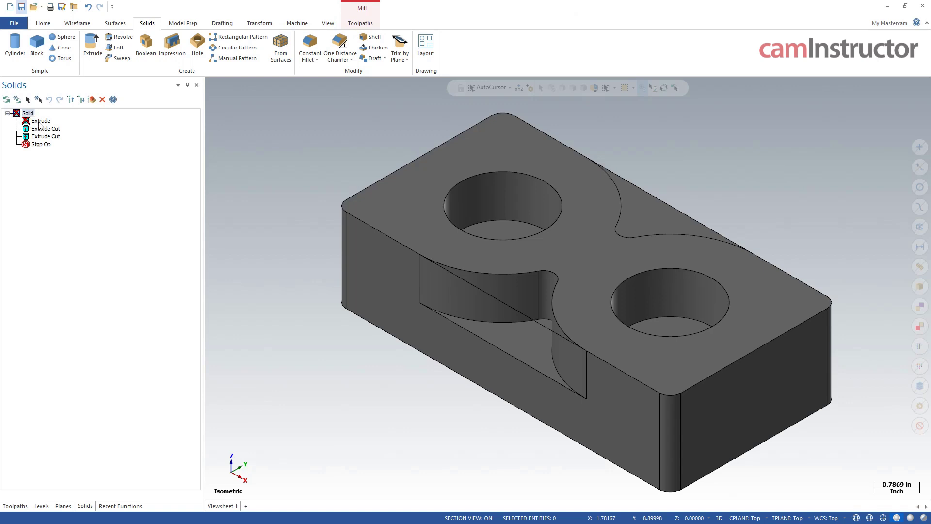
left_click(39, 120)
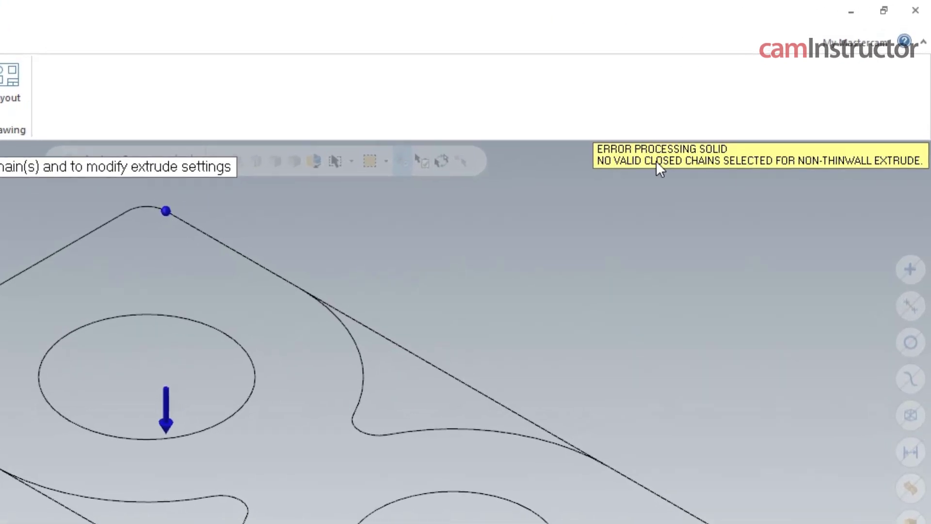
mouse_move(883, 176)
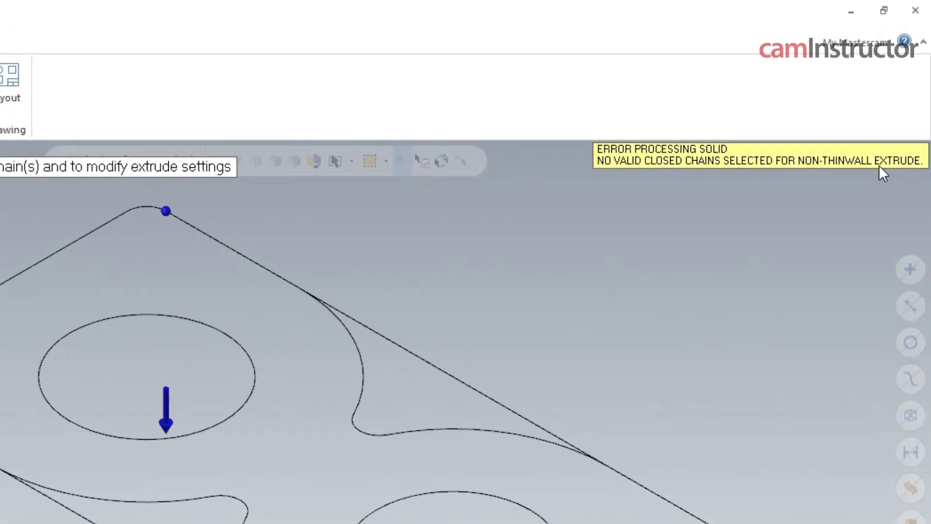
mouse_move(712, 168)
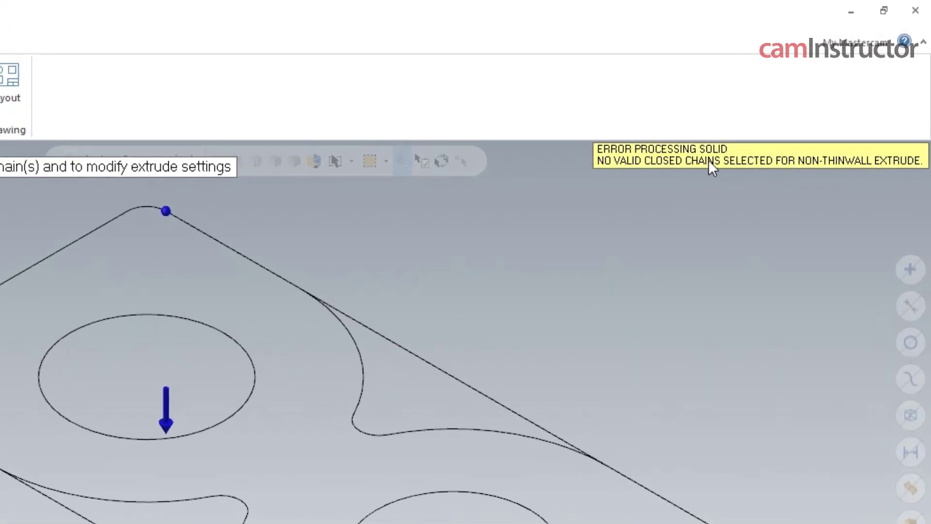
mouse_move(637, 167)
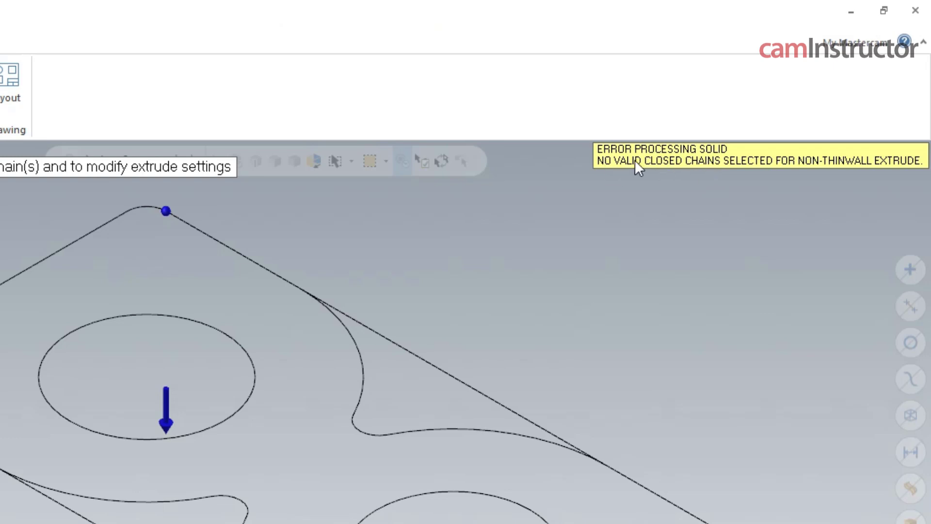
mouse_move(750, 187)
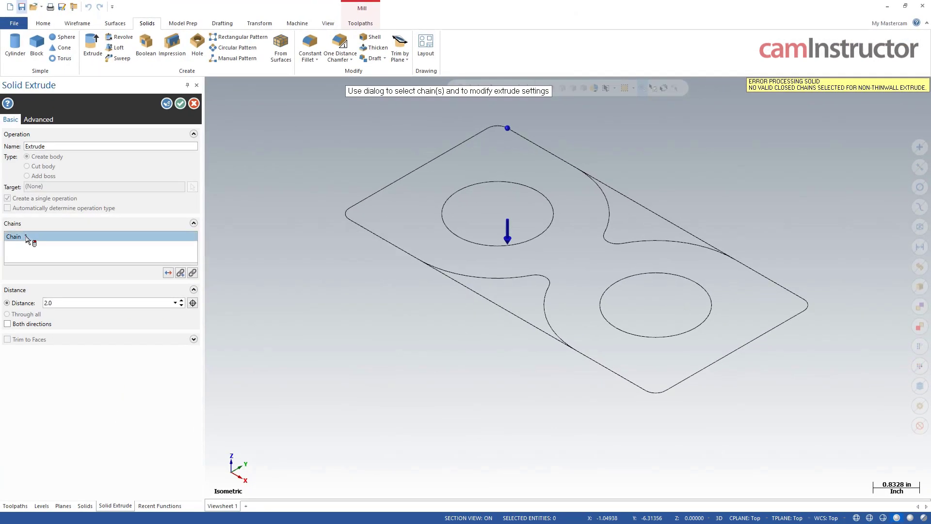
Reselect the outer boundary chain and preview a 2.0-deep solid block.
left_click(430, 241)
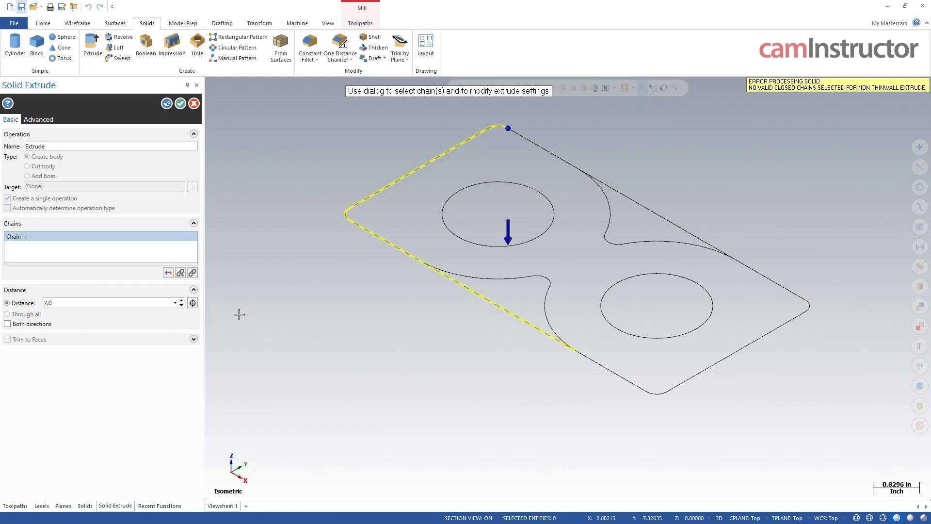
mouse_move(99, 244)
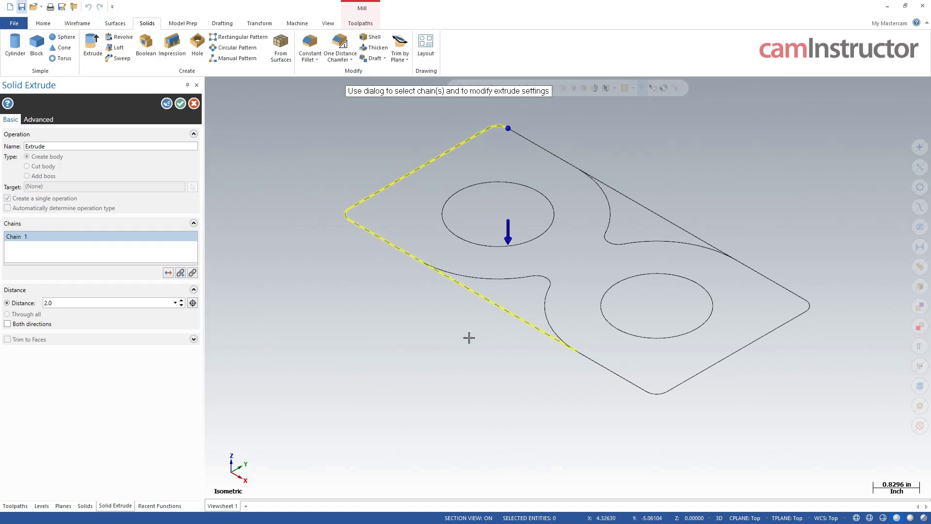
mouse_move(540, 391)
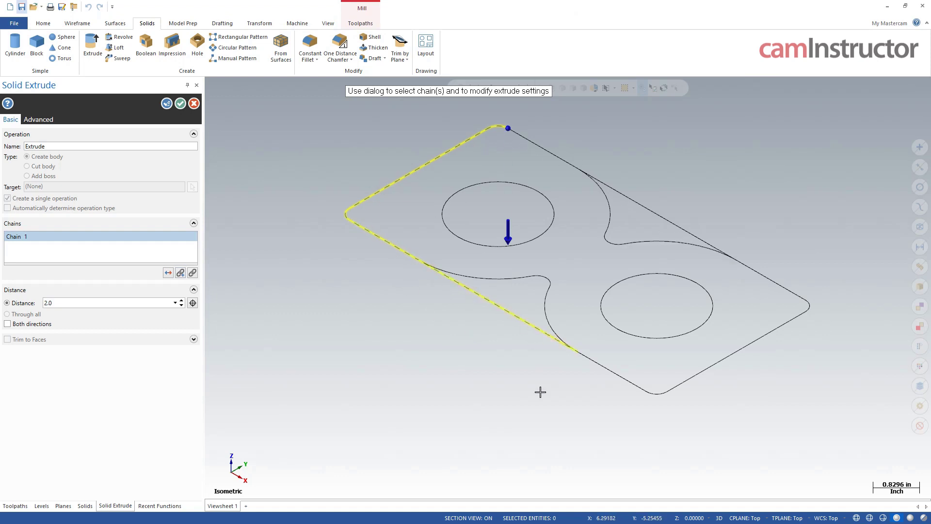
mouse_move(520, 391)
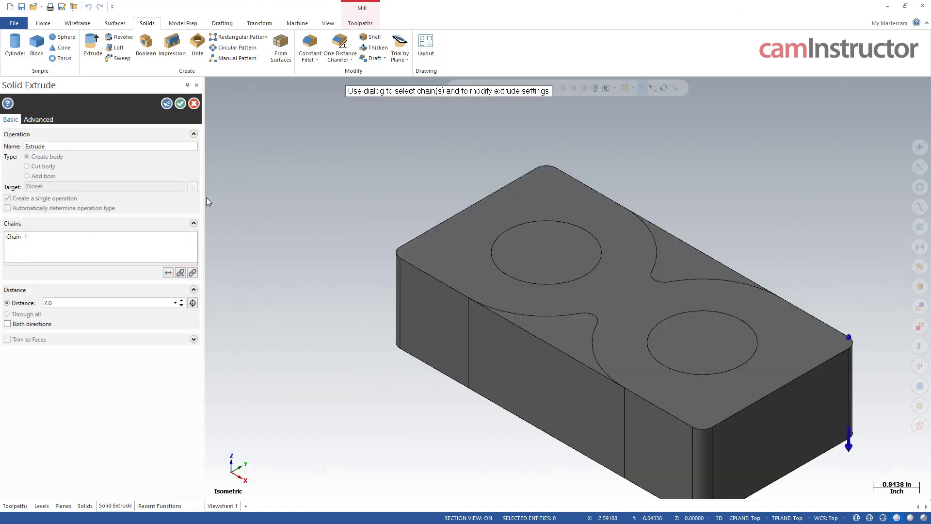
mouse_move(167, 104)
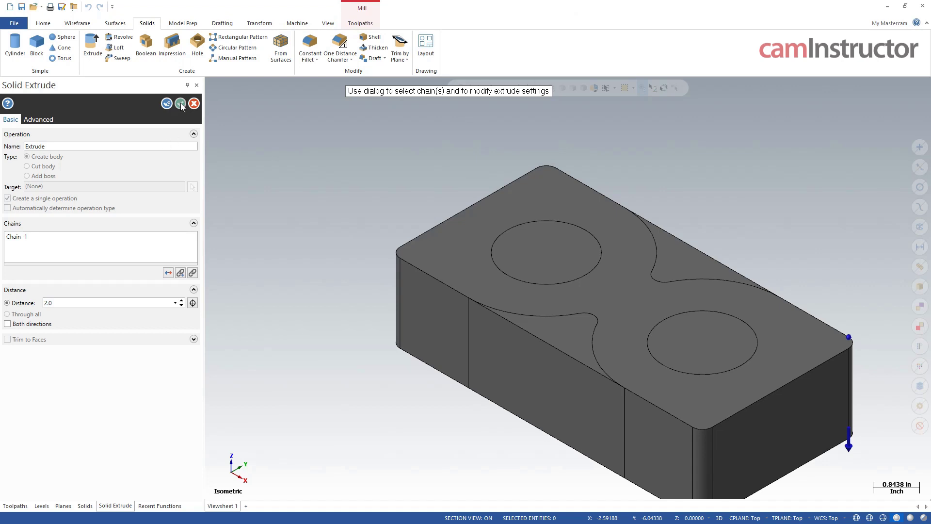
left_click(181, 104)
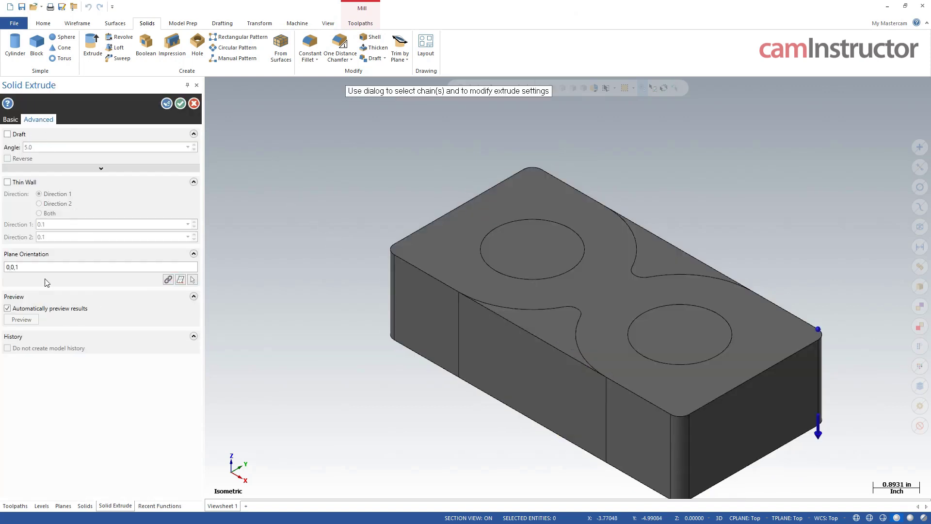
Chain the full outer boundary through the branch point, then rebuild the solid.
left_click(11, 119)
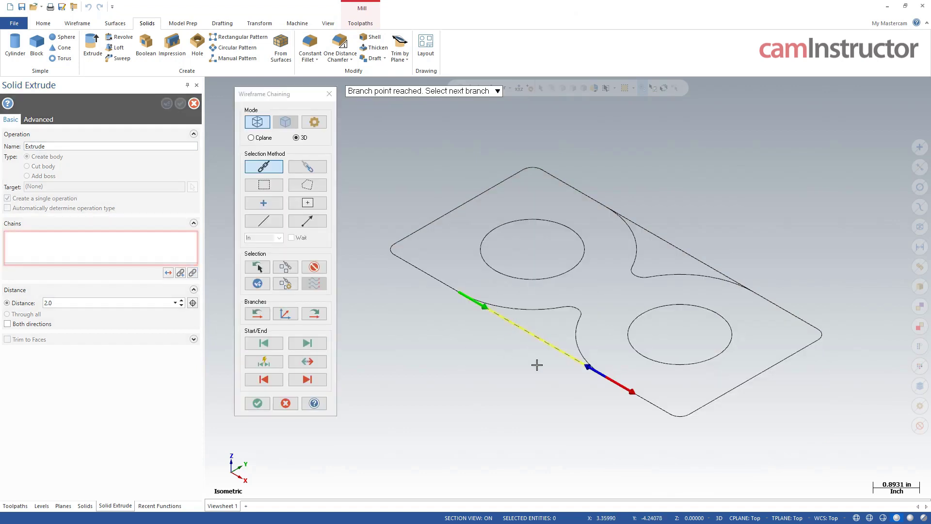
left_click(257, 403)
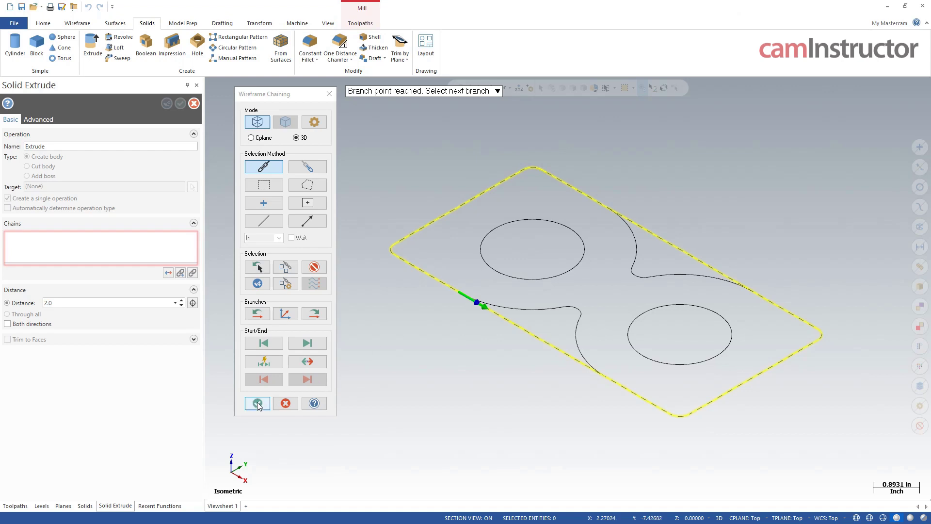
left_click(257, 403)
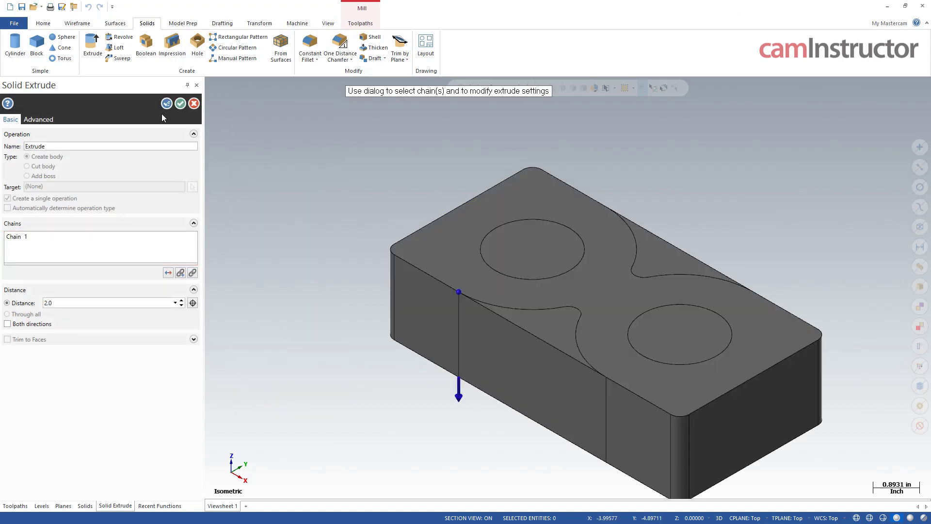
mouse_move(166, 104)
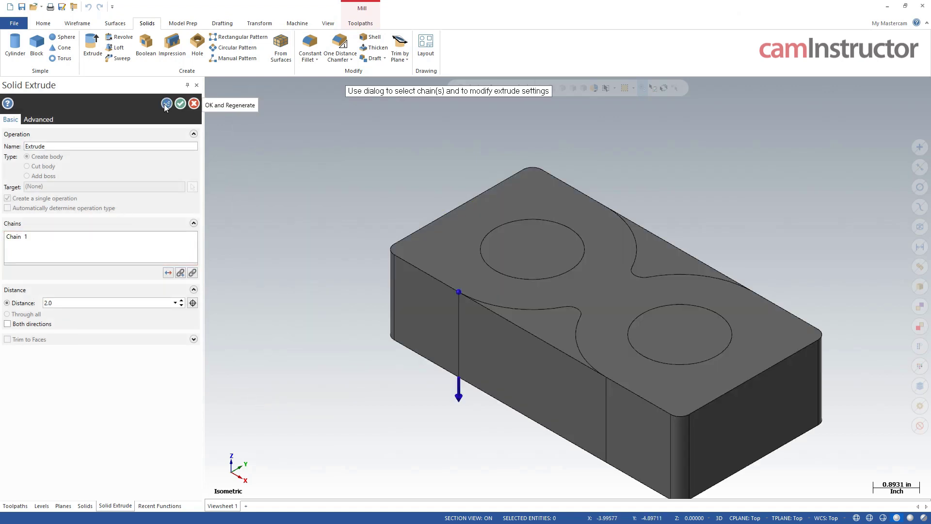
left_click(166, 104)
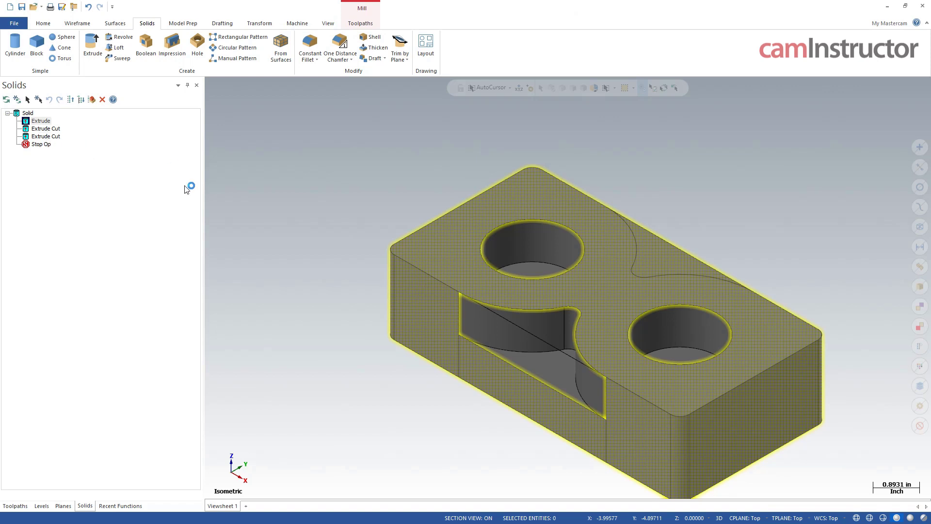
mouse_move(7, 99)
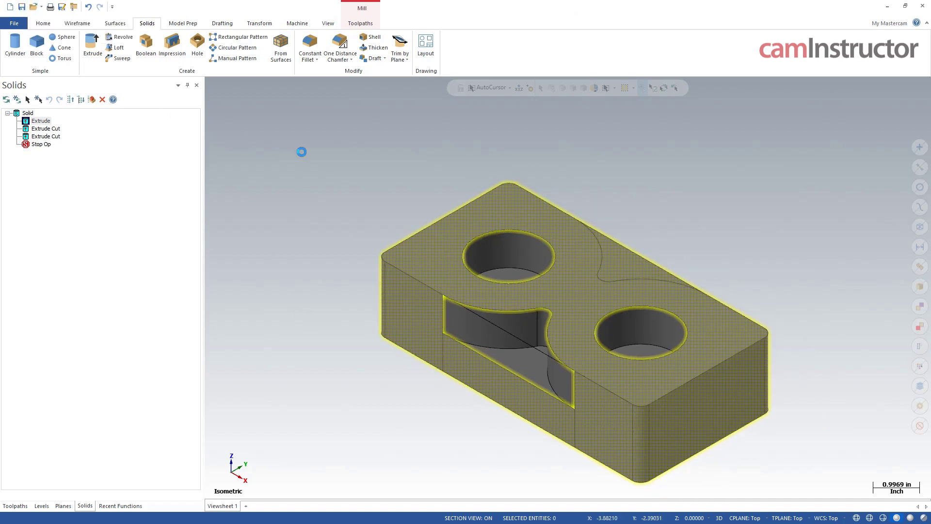
Add an Extrude Cut step on the other side and decline saving before regeneration.
left_click(93, 140)
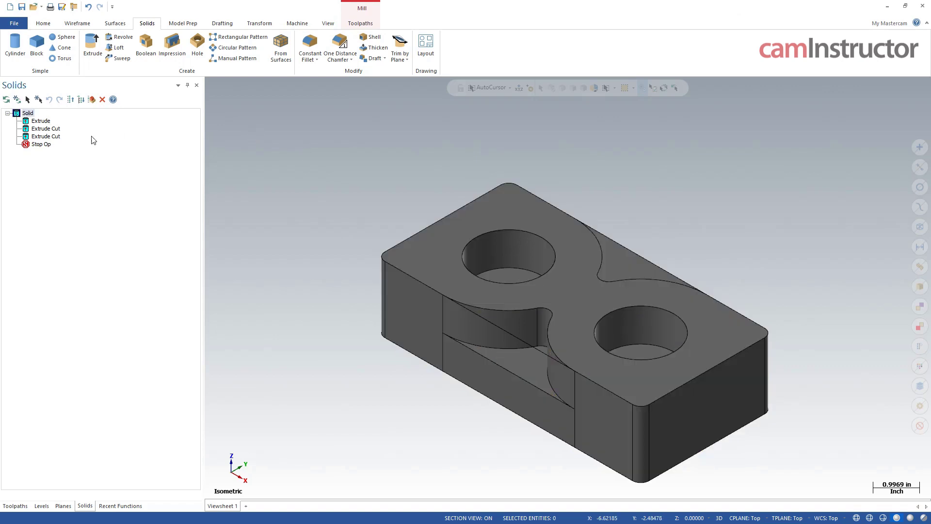
mouse_move(817, 321)
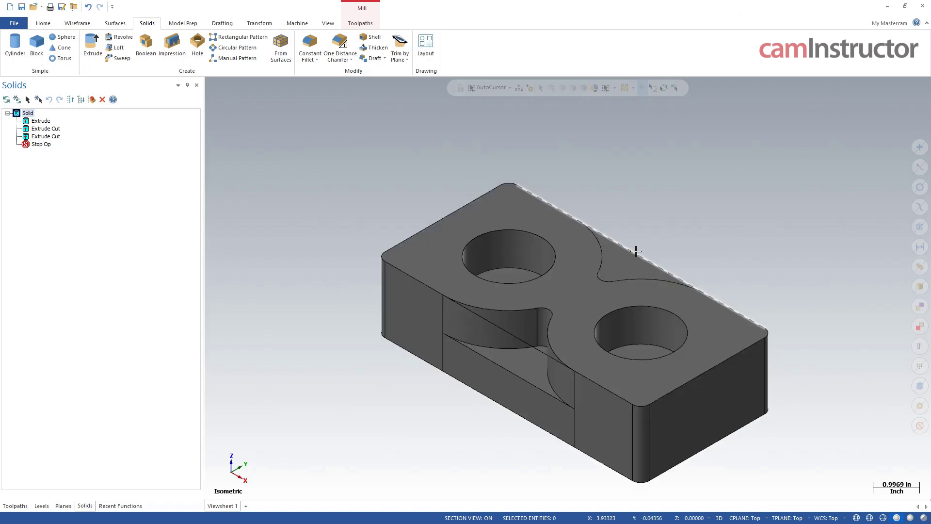
left_click(83, 23)
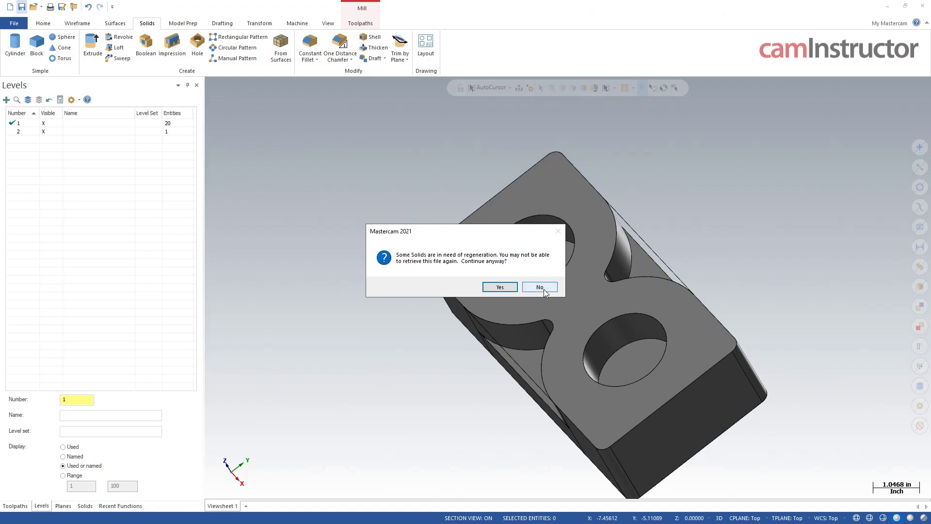
left_click(539, 286)
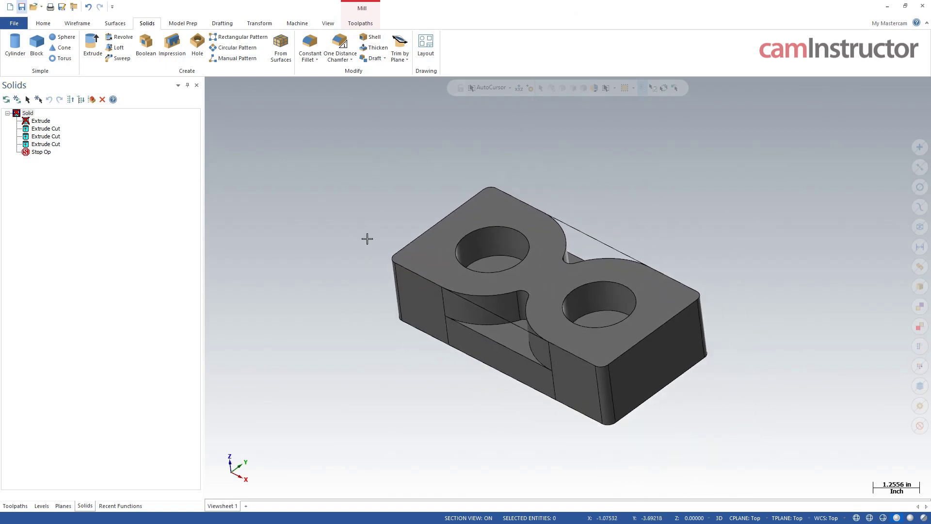
Remove the block's history, leaving only Body and Stop Op, and save the file.
left_click(39, 121)
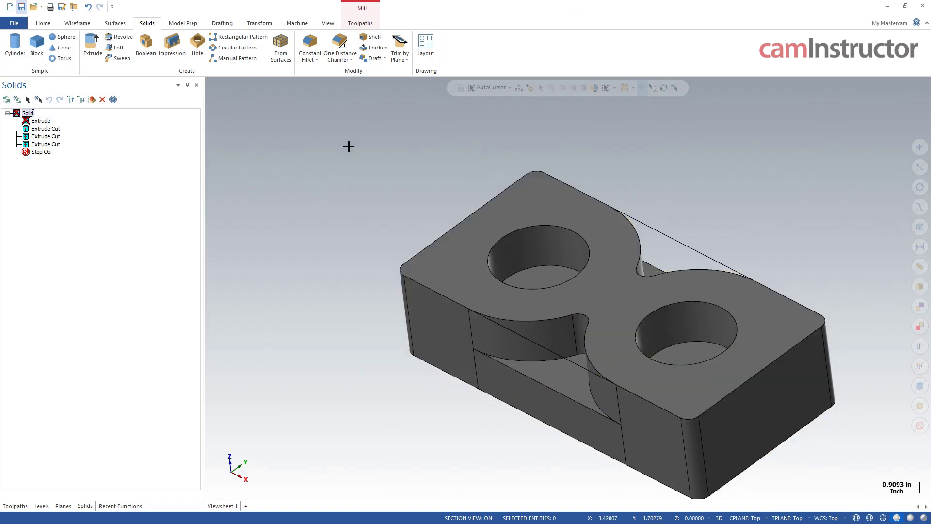
mouse_move(52, 149)
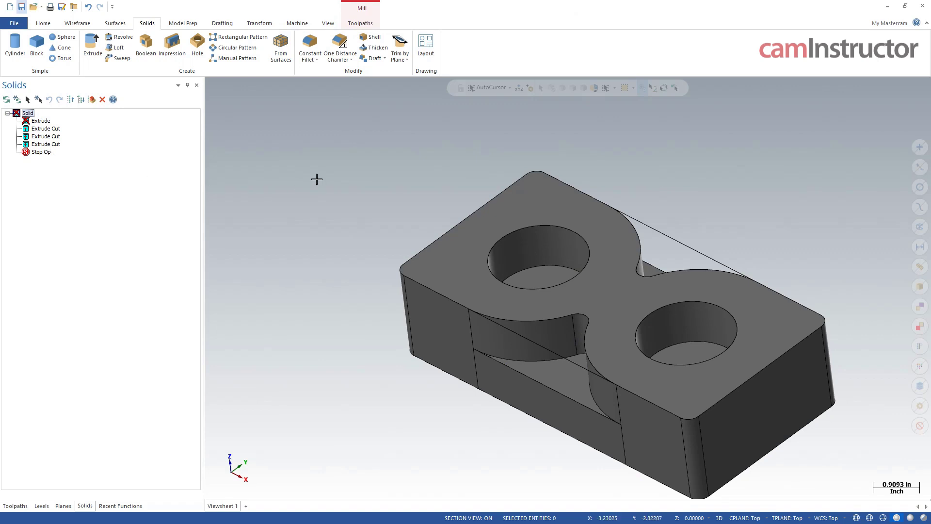
left_click(183, 23)
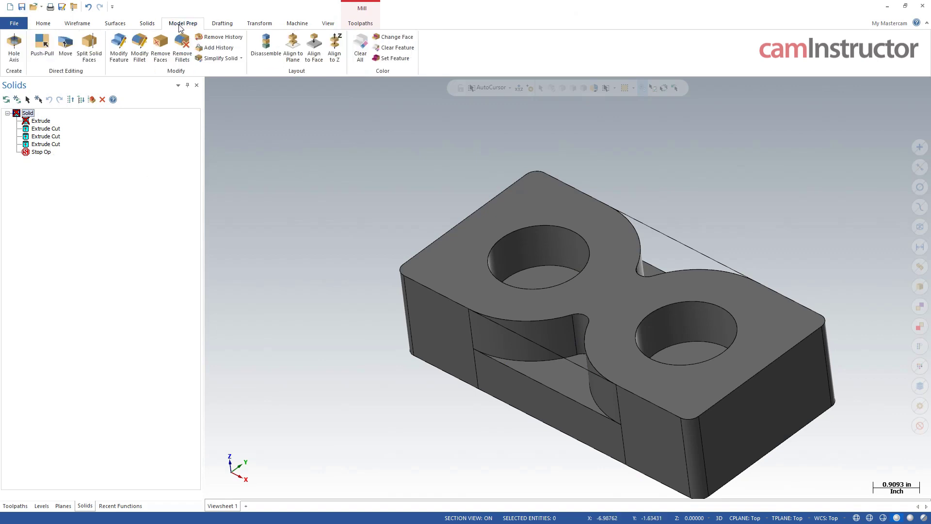
left_click(222, 36)
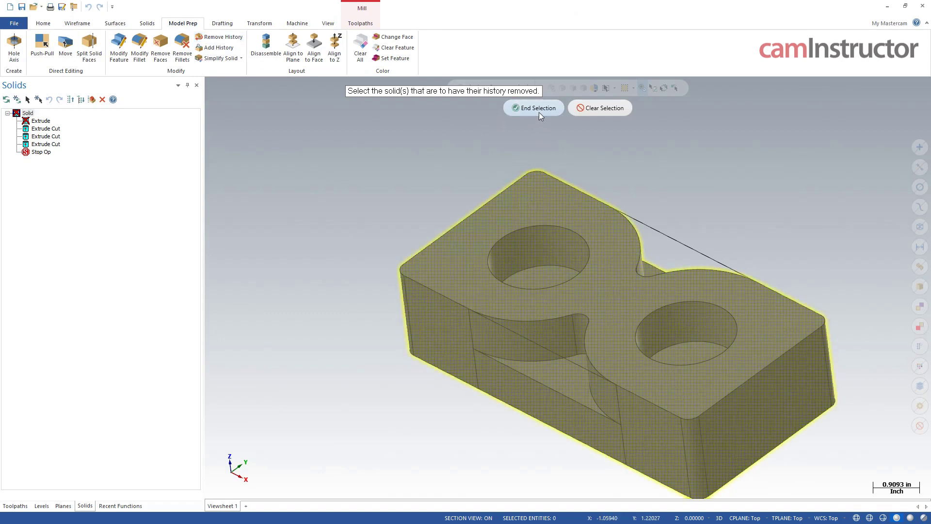
left_click(533, 108)
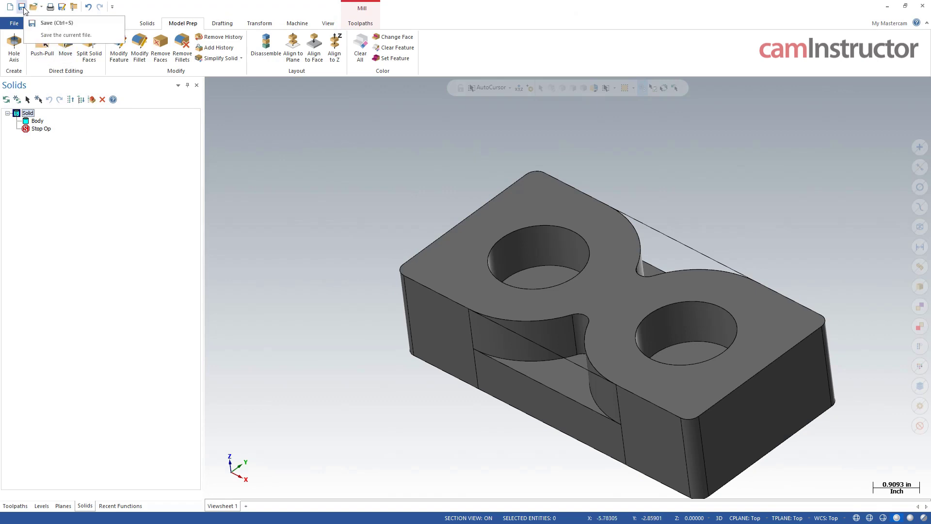
left_click(321, 169)
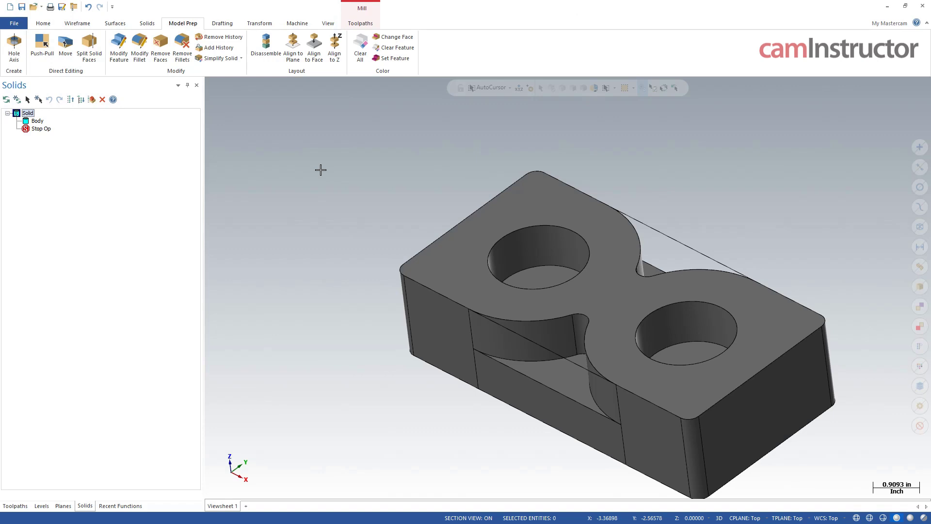
mouse_move(383, 281)
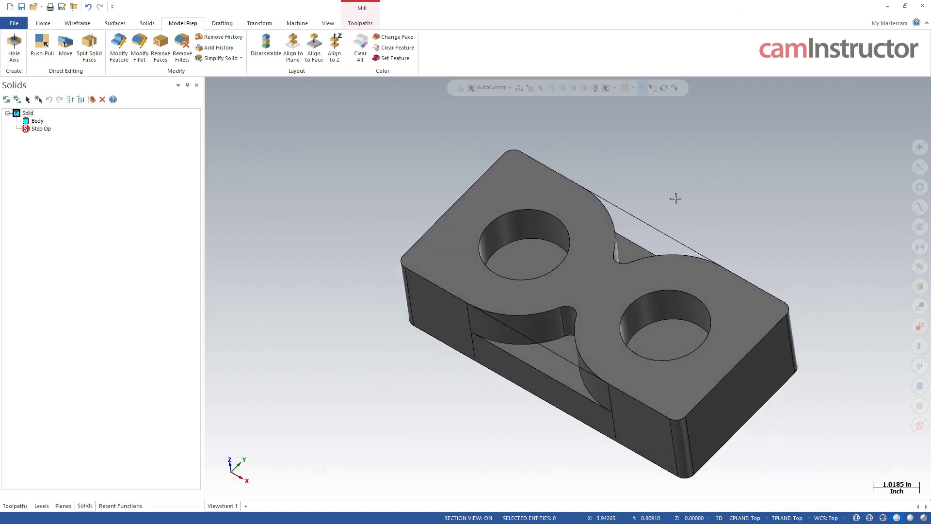
mouse_move(362, 157)
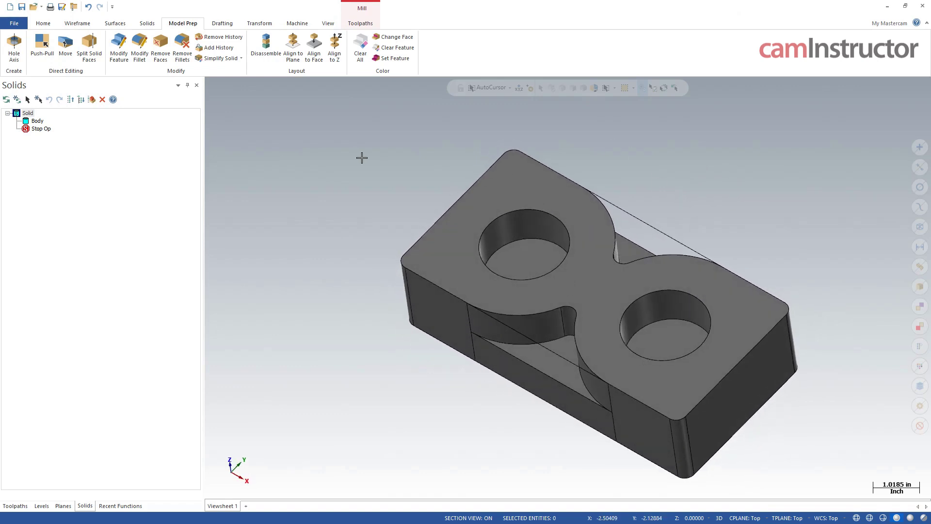
mouse_move(362, 160)
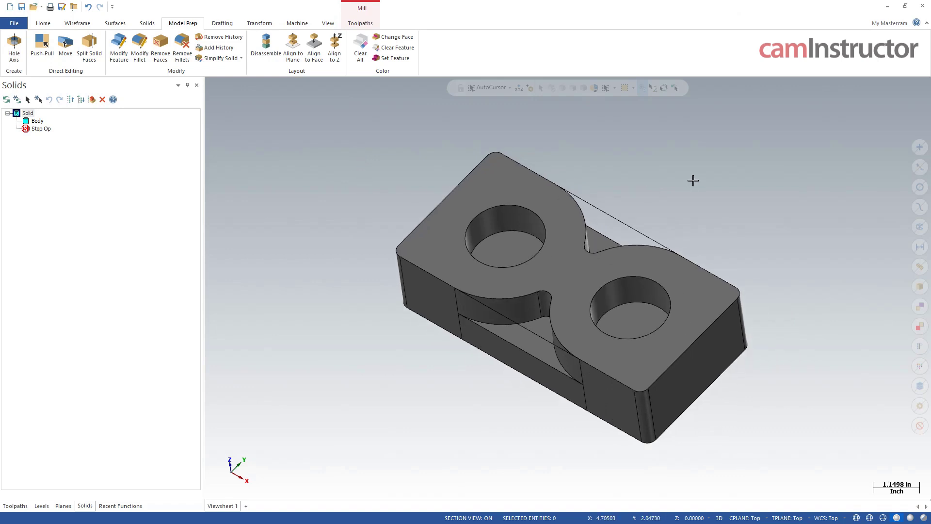
mouse_move(469, 216)
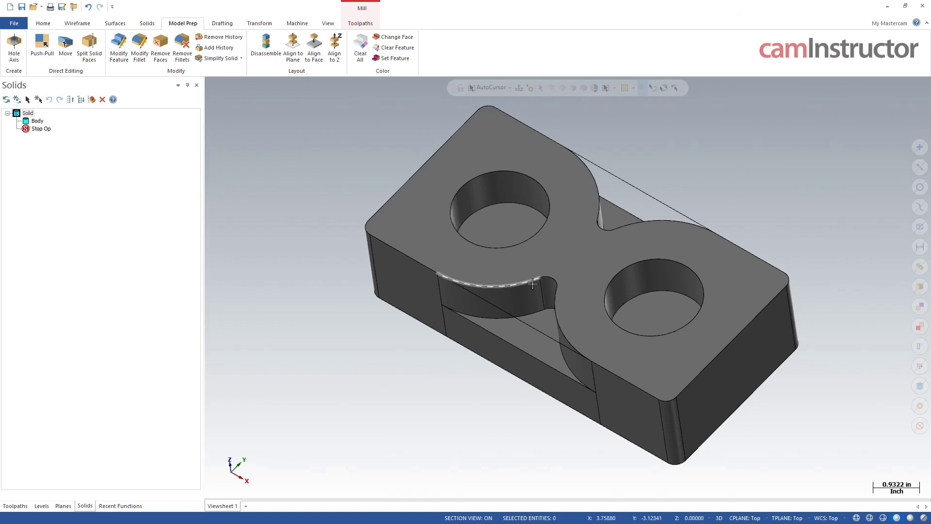
mouse_move(384, 334)
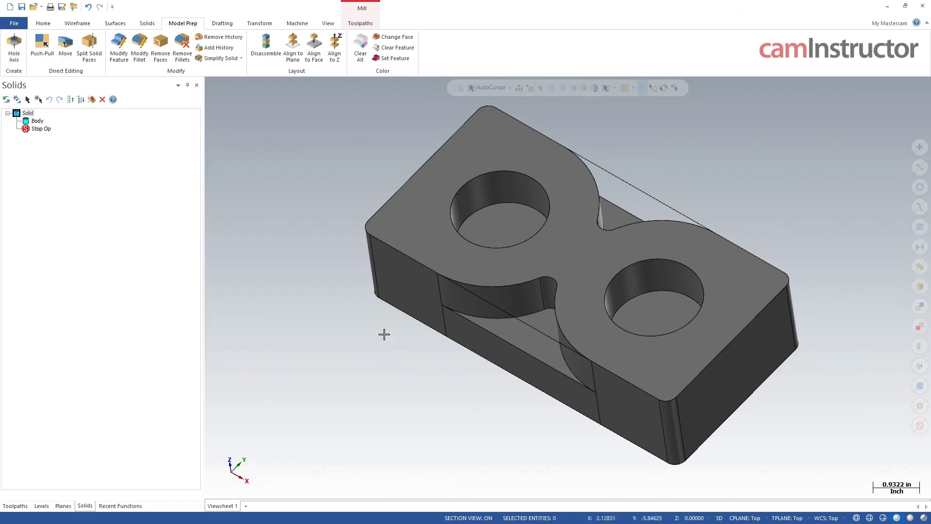